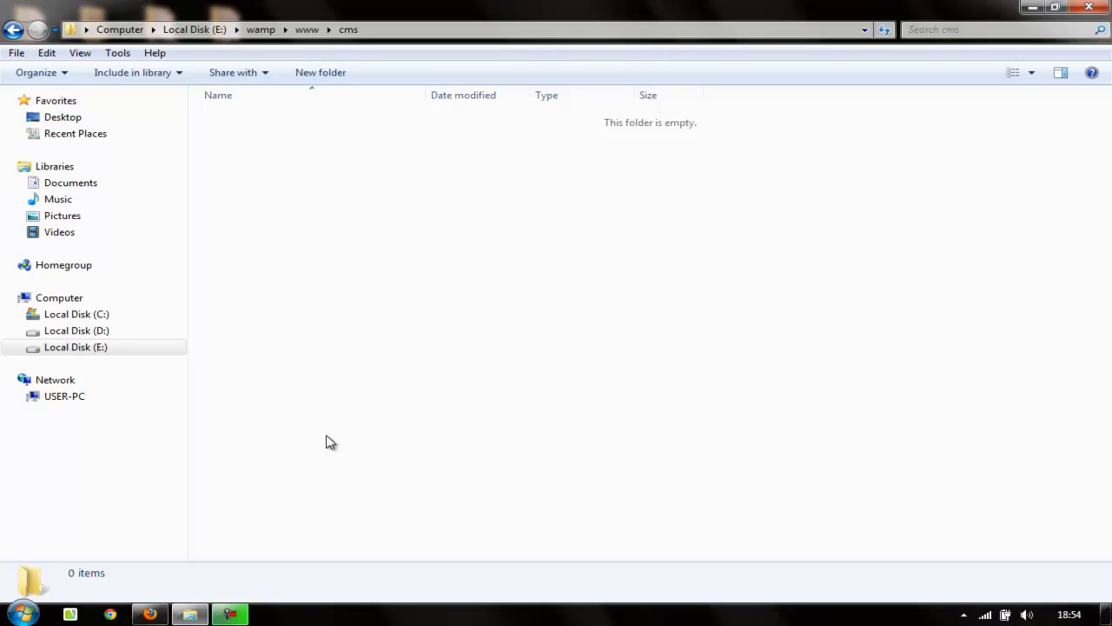
mouse_move(394, 320)
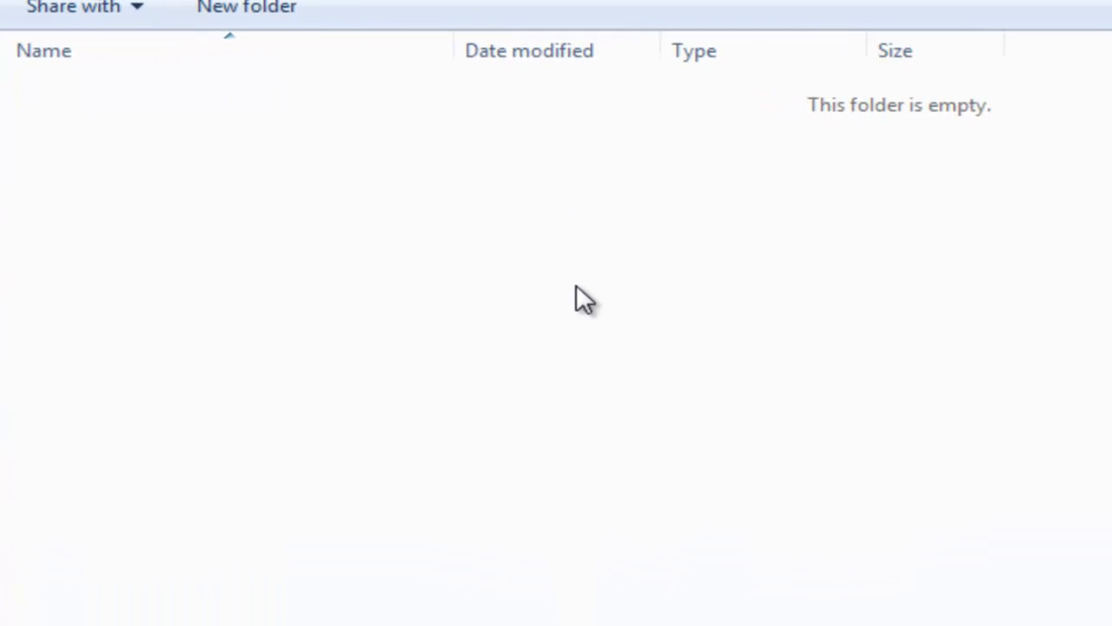
- Add new folders named admin, applications and themes to the cms folder
right_click(580, 300)
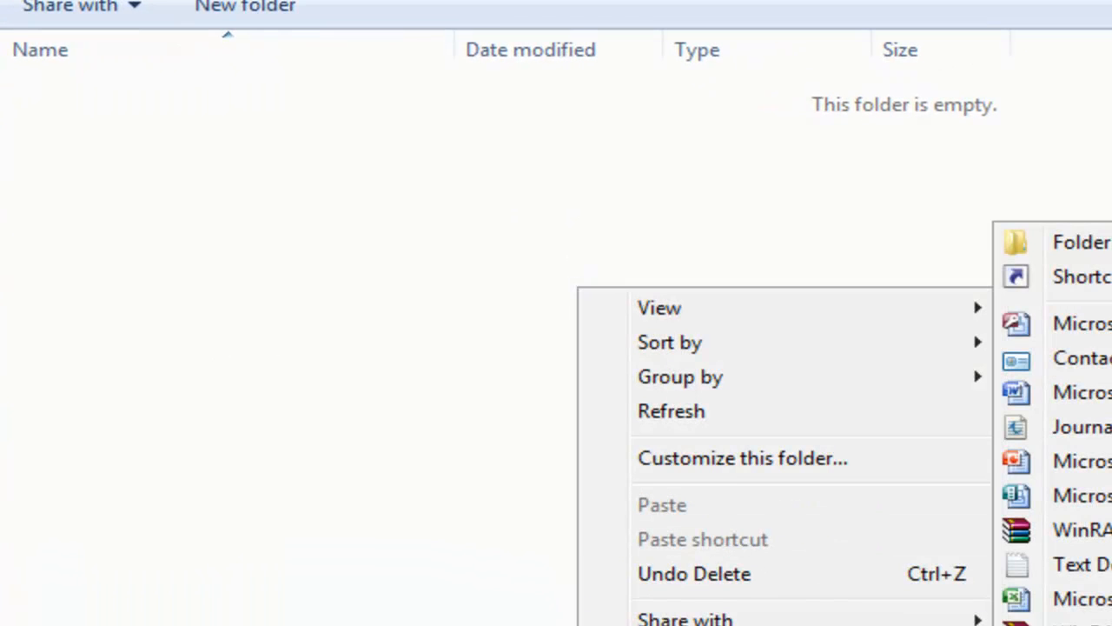
left_click(1082, 242)
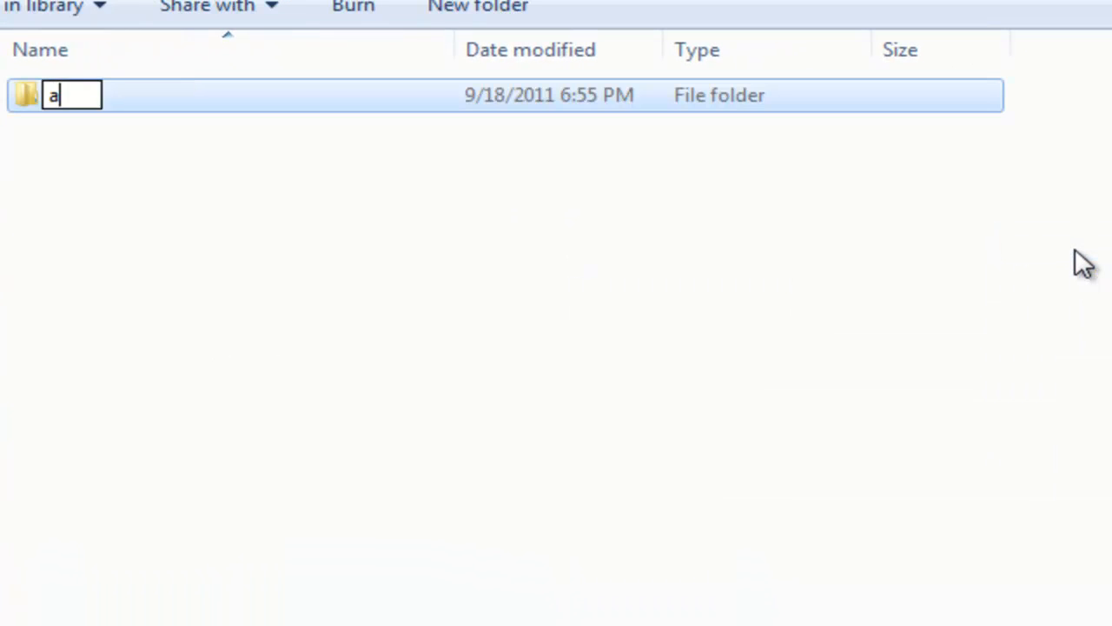
type("mdi")
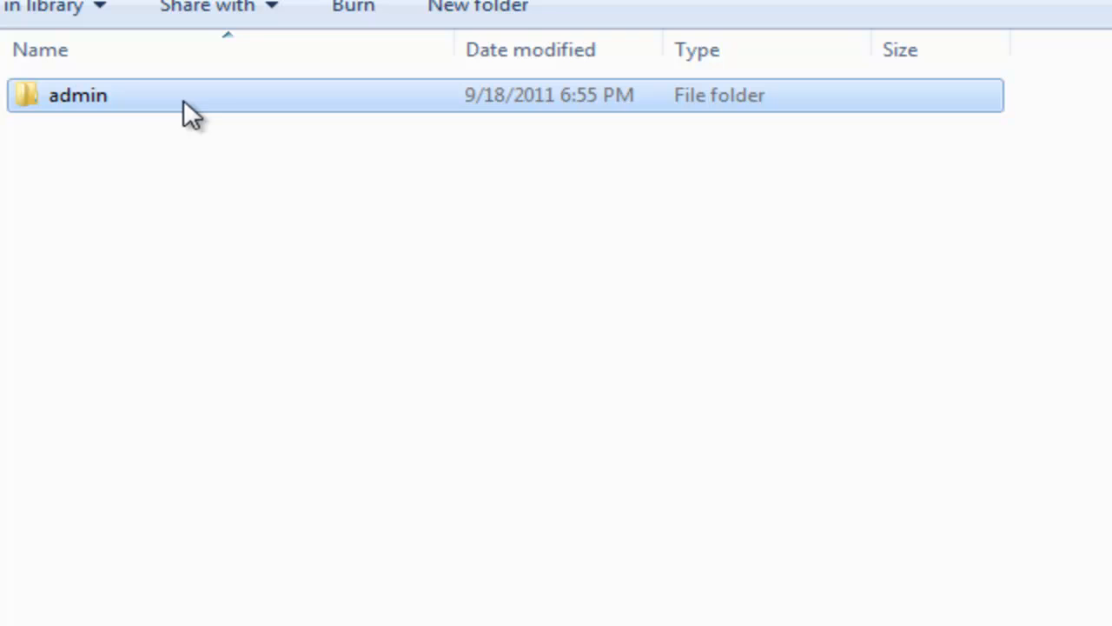
type("ap")
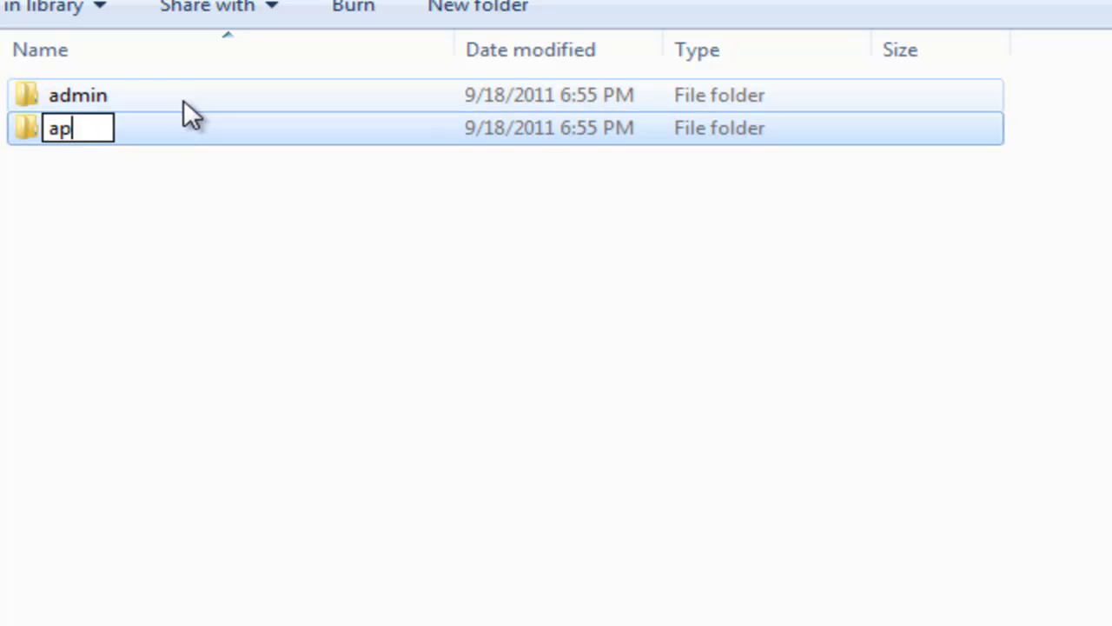
type("p")
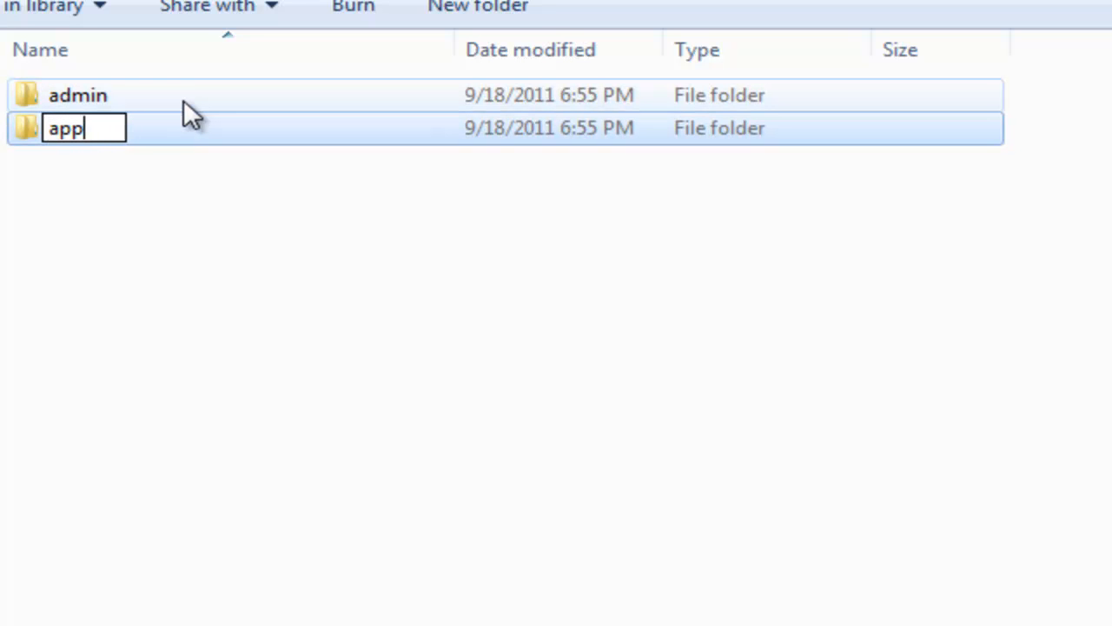
type("licatip")
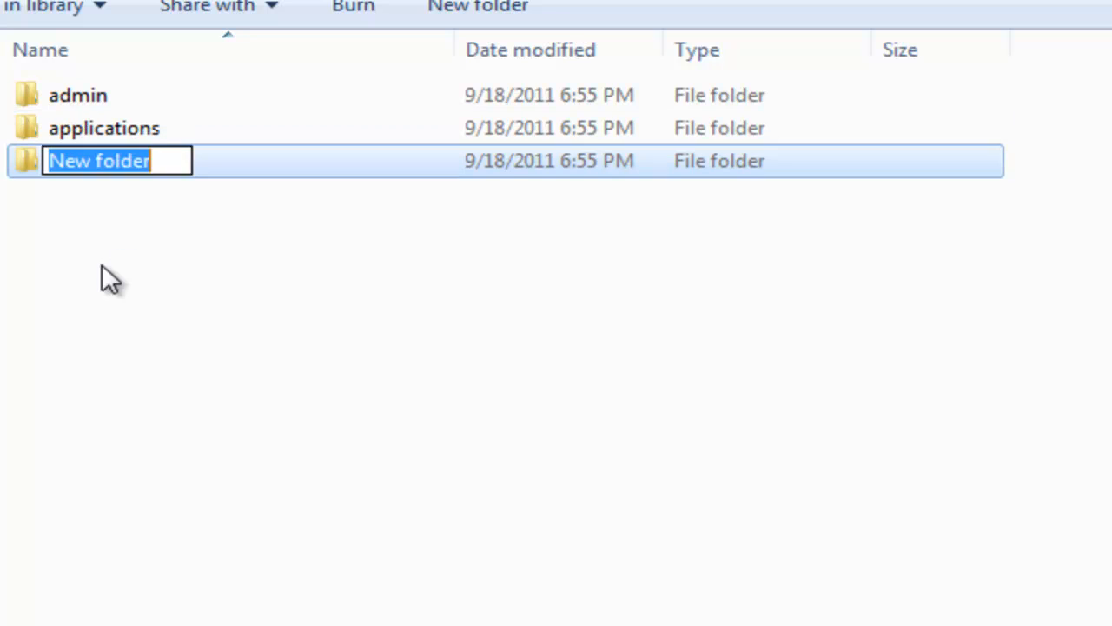
type("themes")
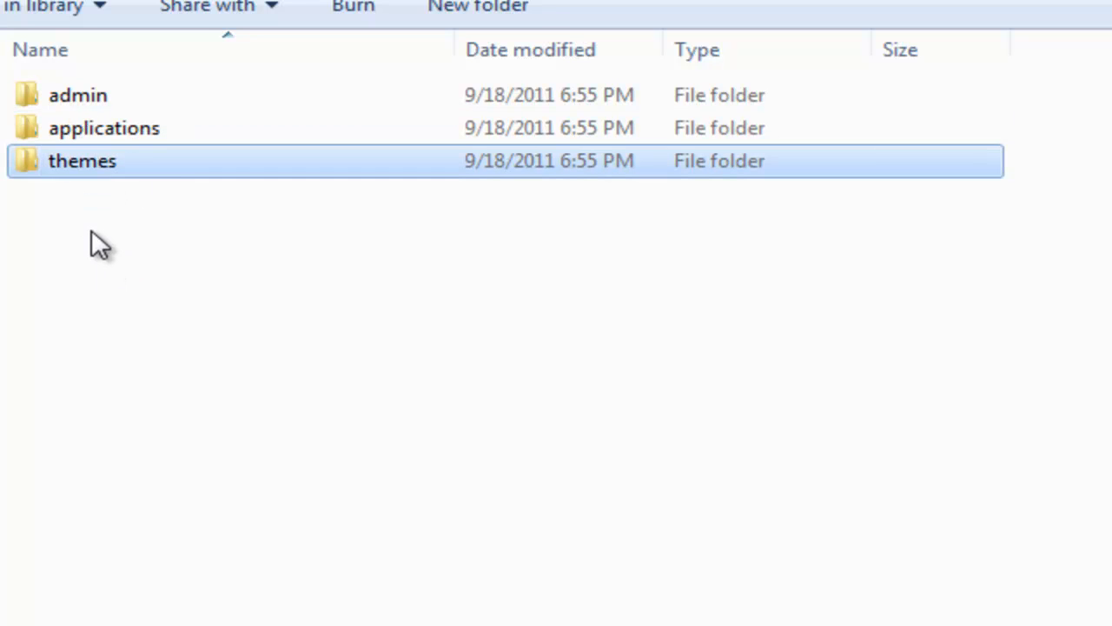
- Create an empty index.php file in the cms folder
right_click(152, 391)
type("index.php")
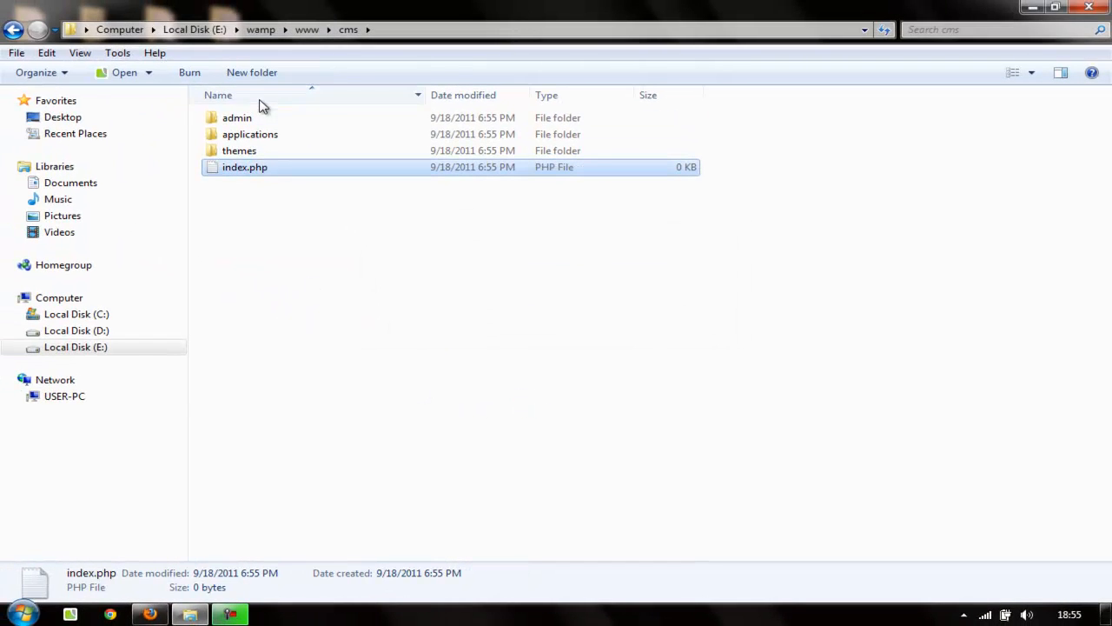
mouse_move(257, 194)
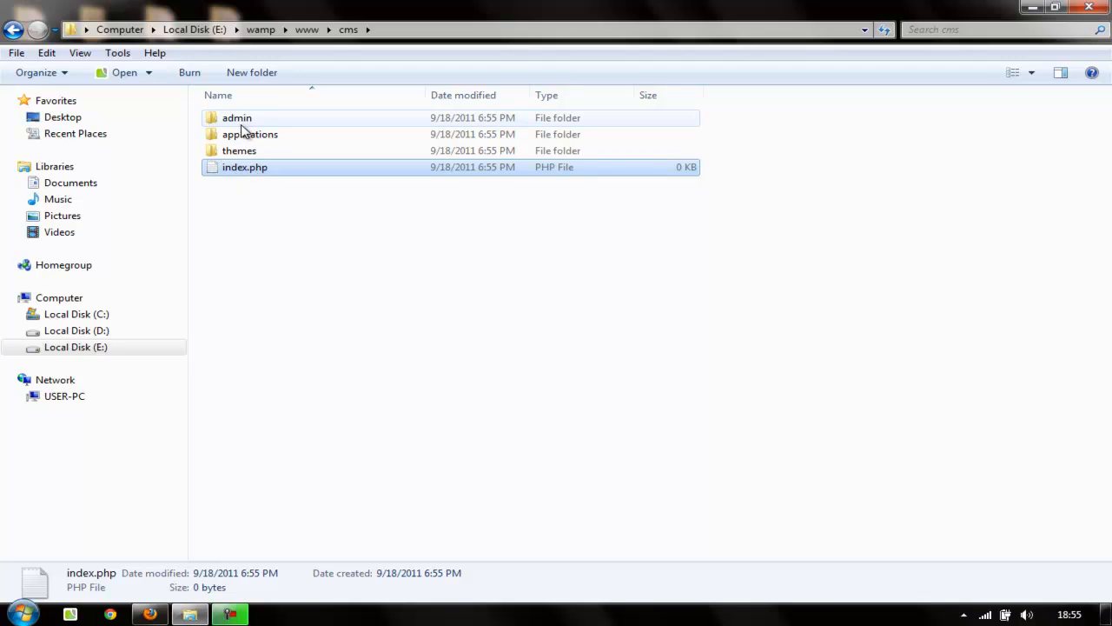
double_click(237, 117)
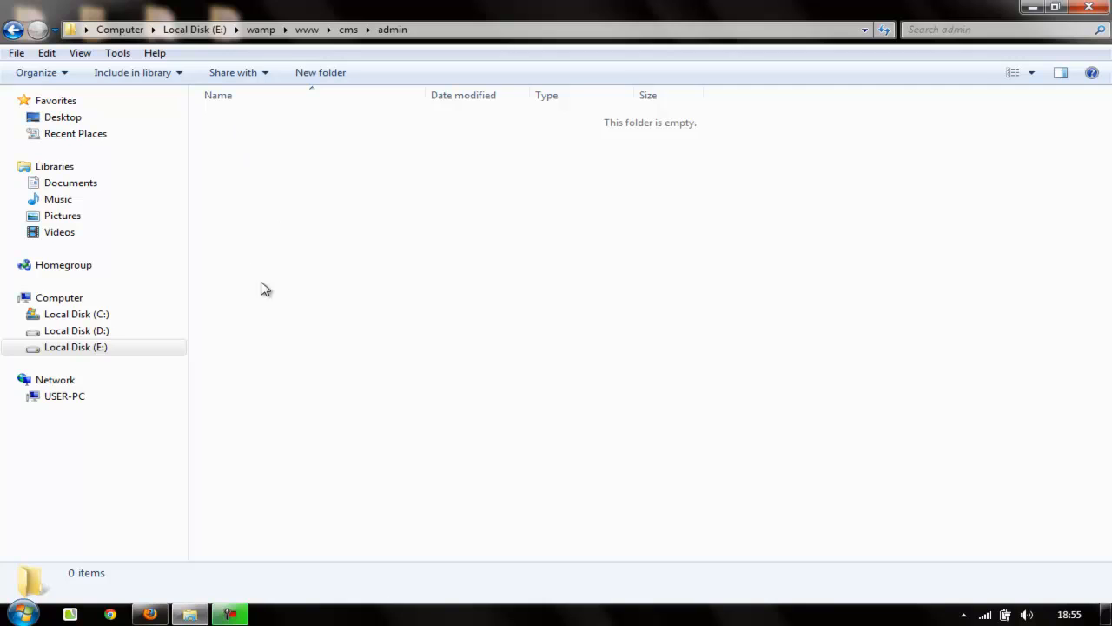
mouse_move(277, 185)
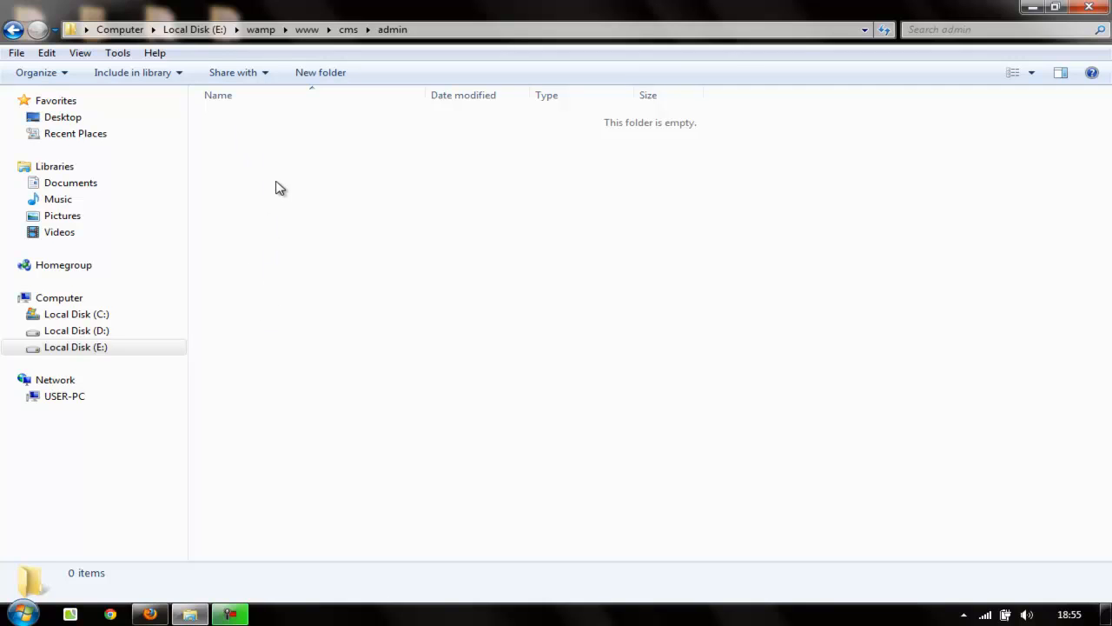
mouse_move(278, 361)
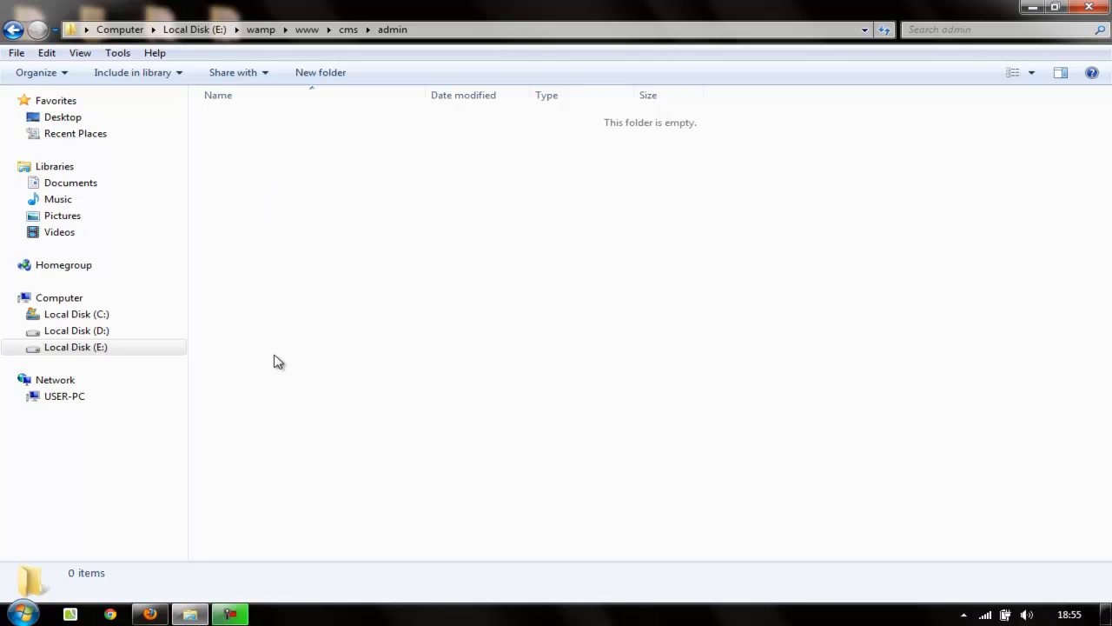
left_click(14, 29)
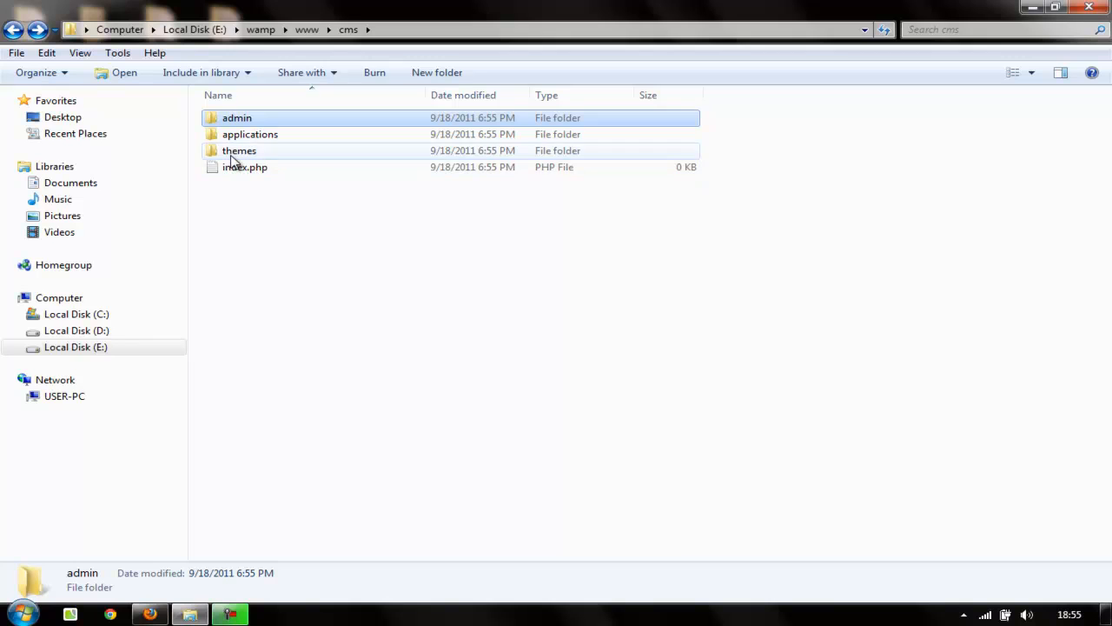
left_click(239, 151)
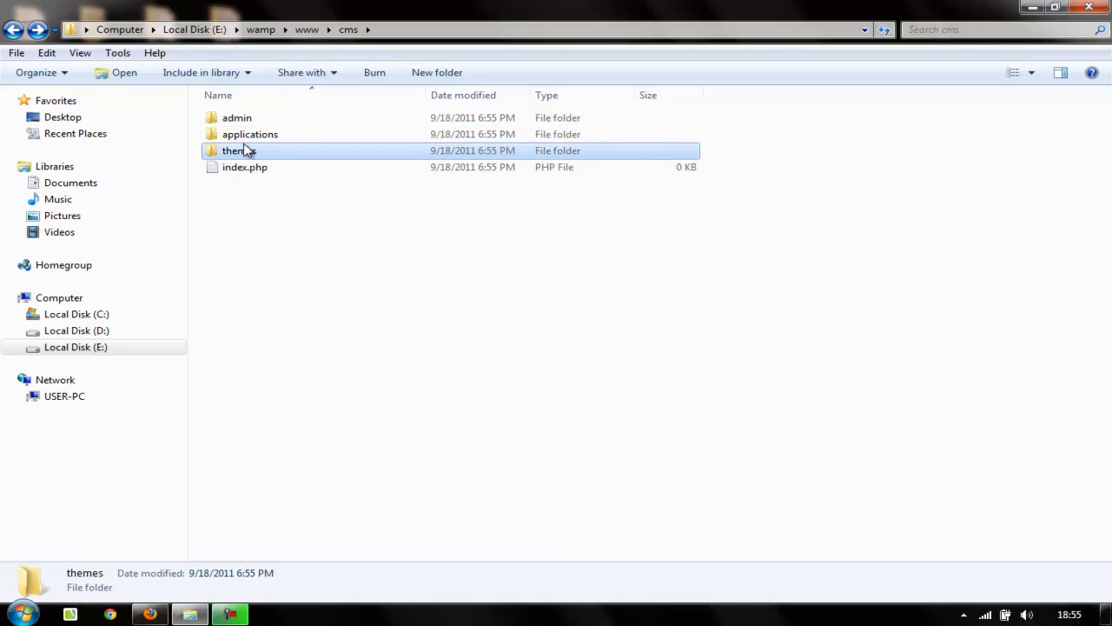
left_click(236, 118)
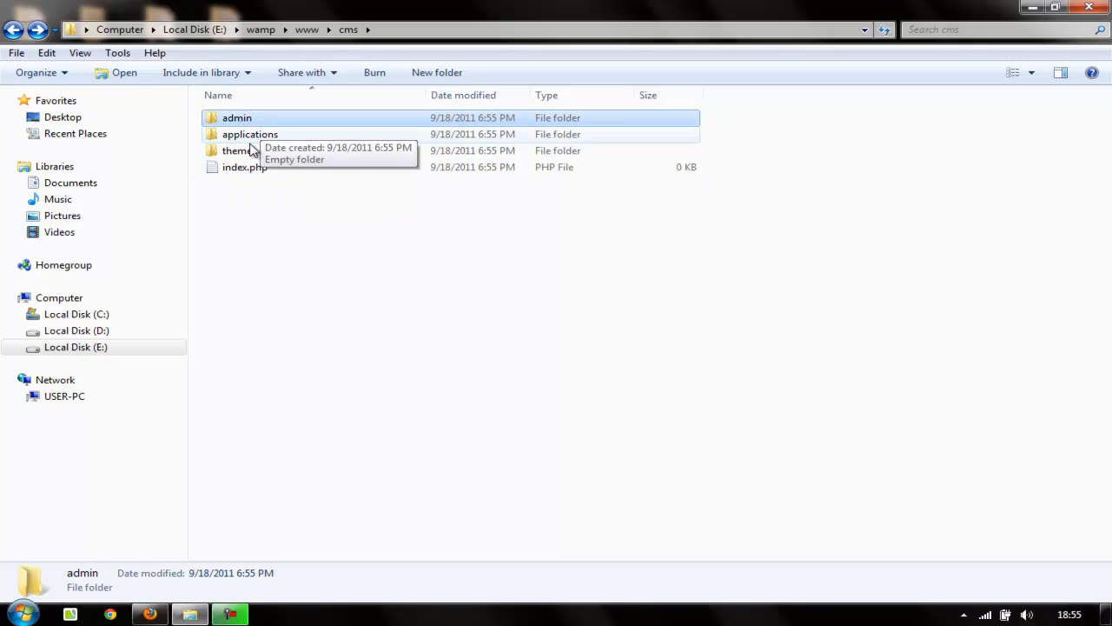
mouse_move(251, 129)
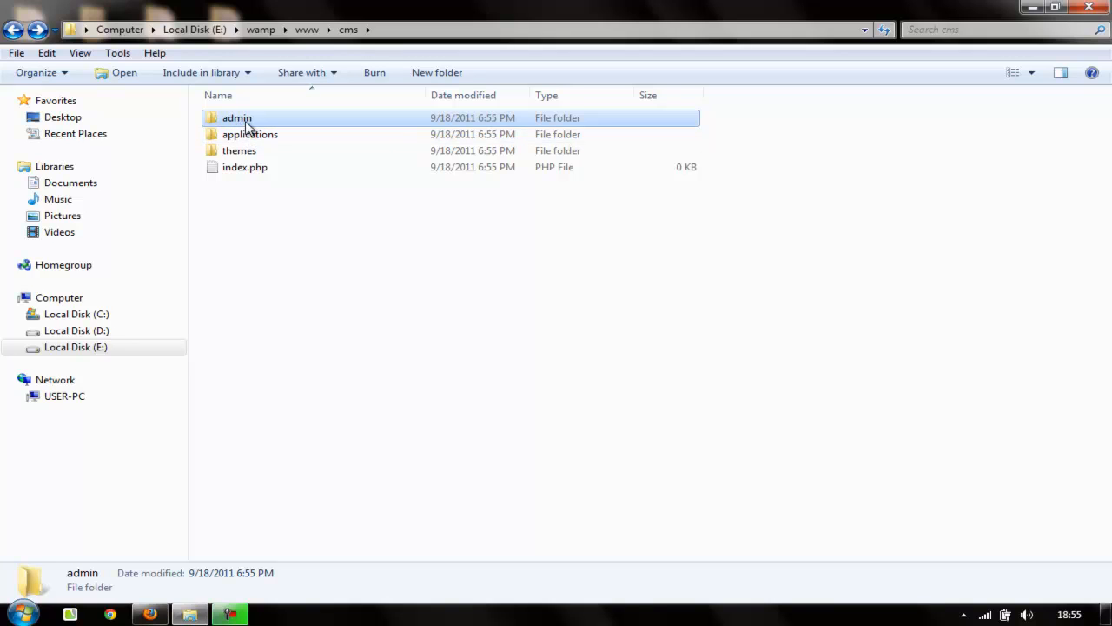
mouse_move(236, 117)
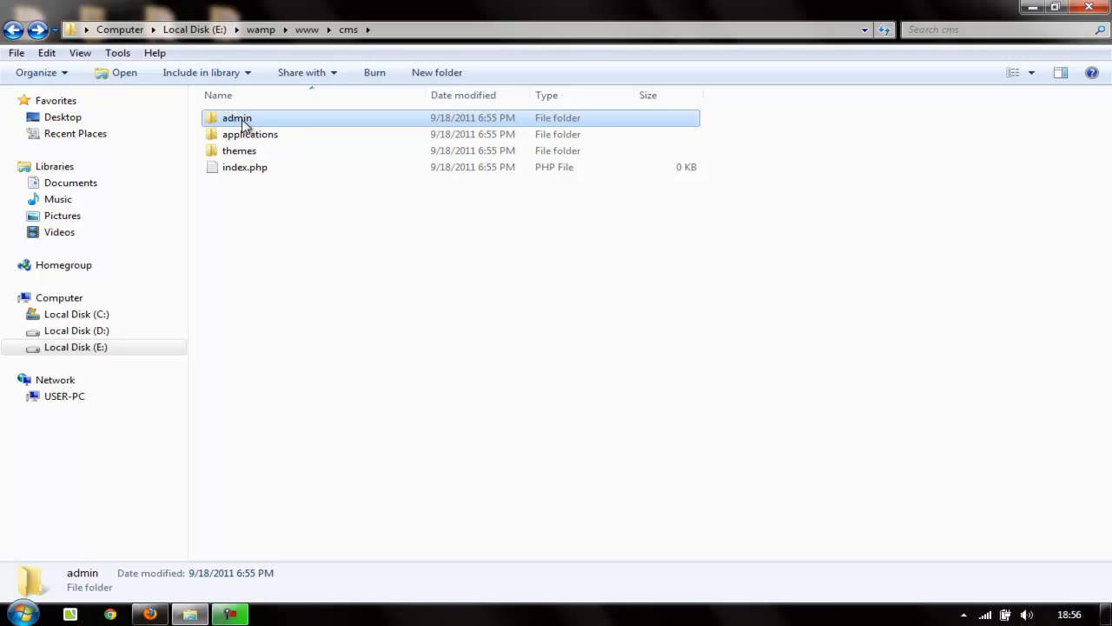
left_click(250, 134)
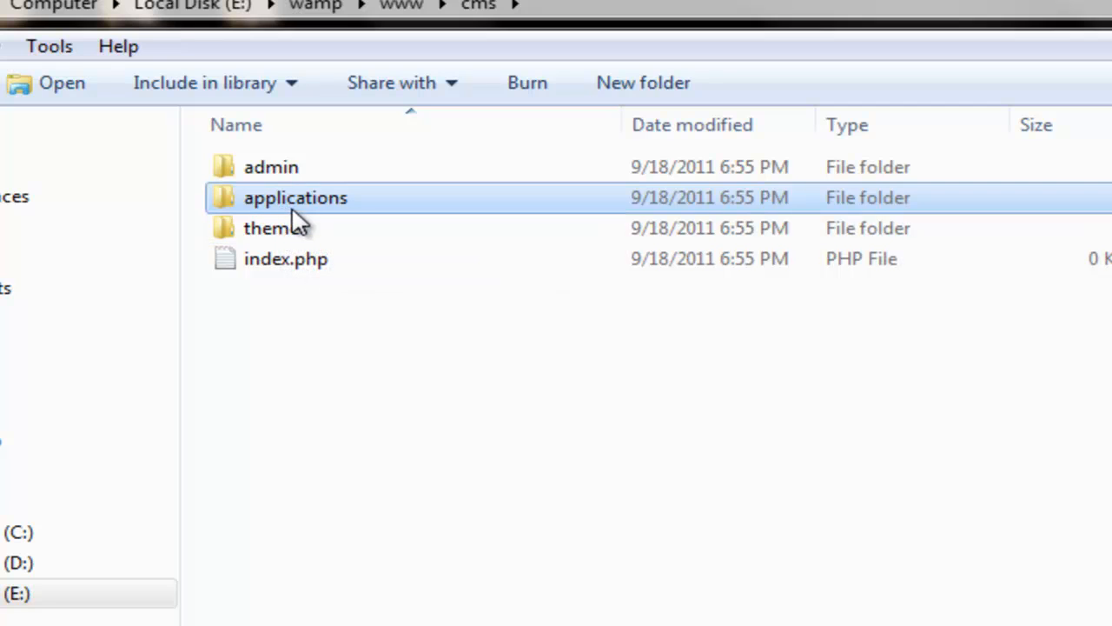
mouse_move(300, 209)
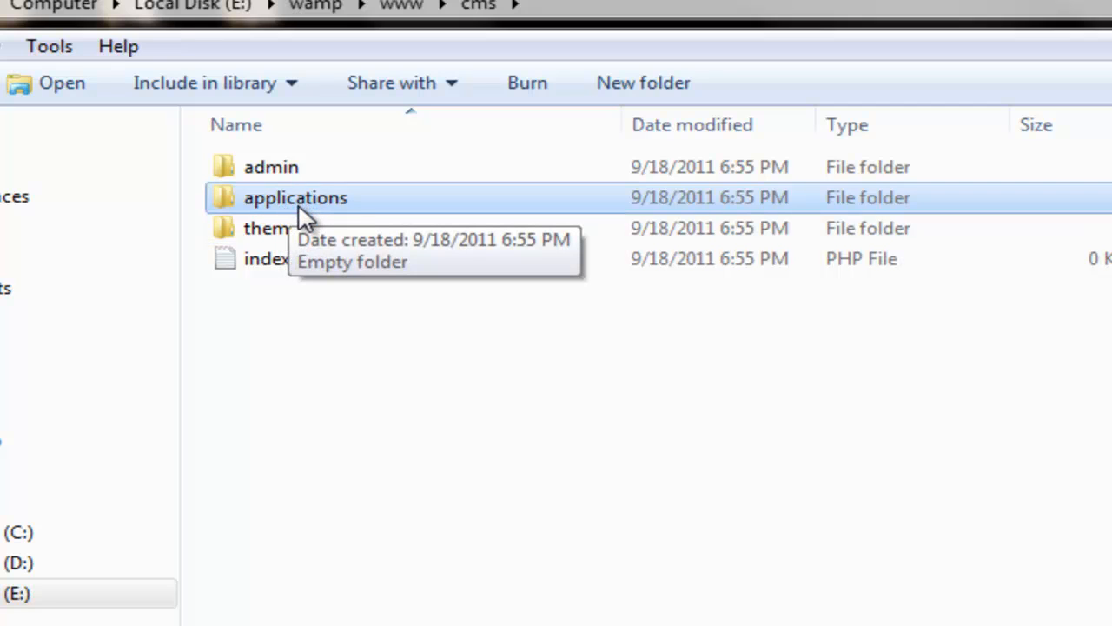
left_click(275, 228)
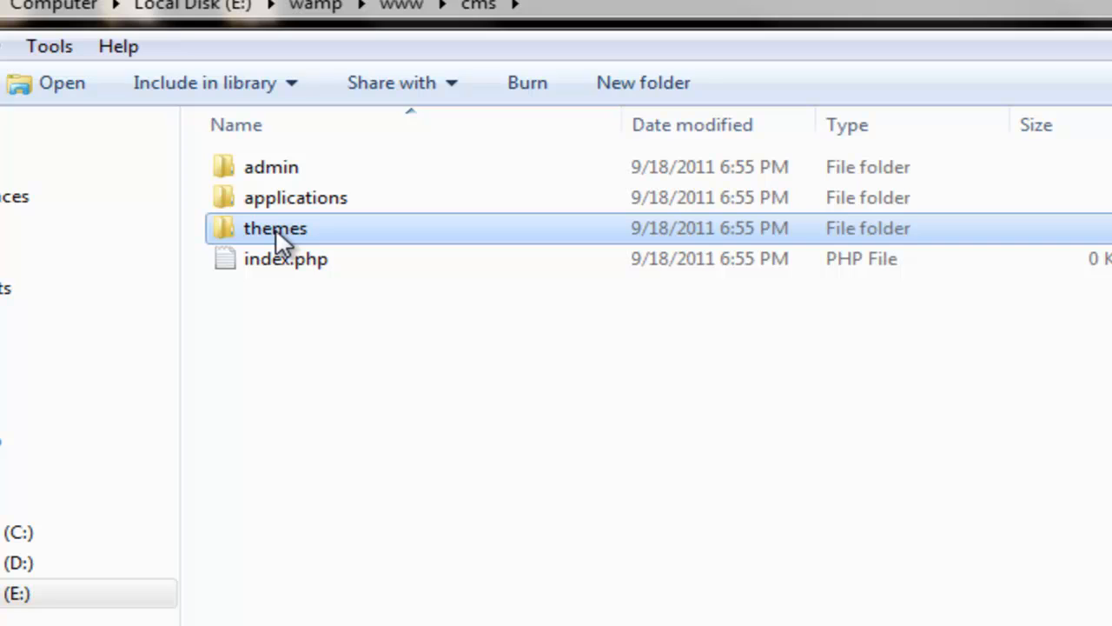
left_click(295, 198)
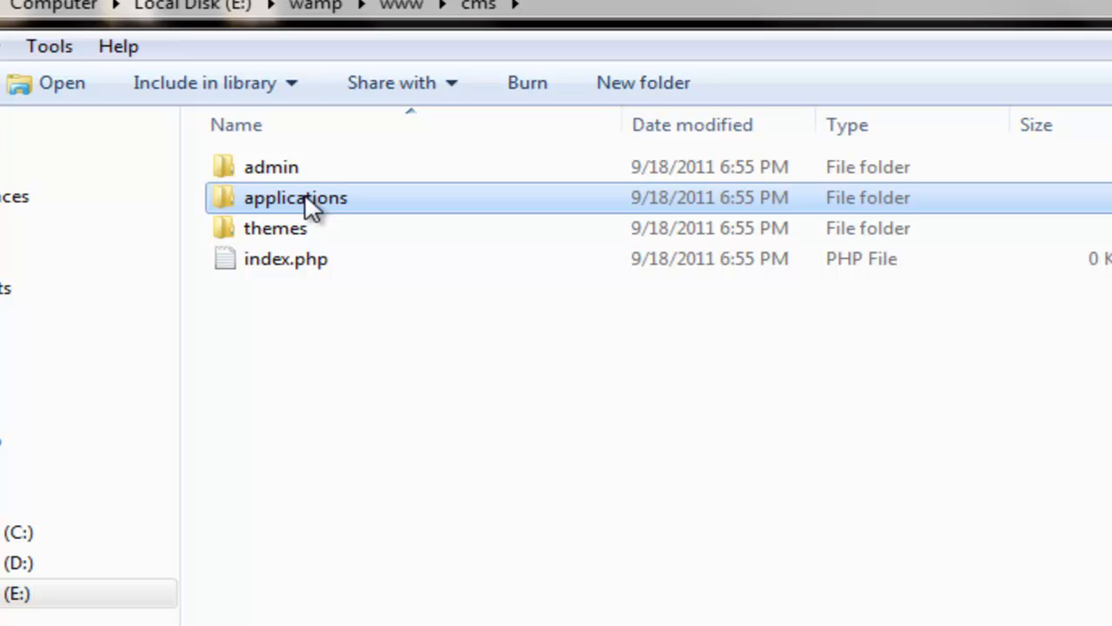
mouse_move(286, 209)
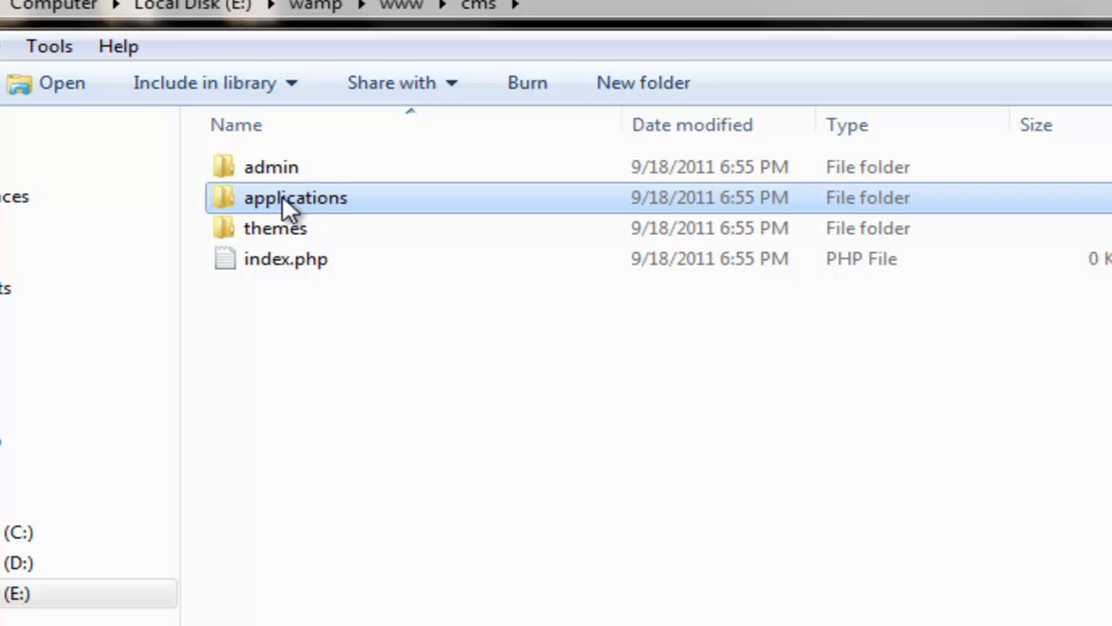
mouse_move(296, 198)
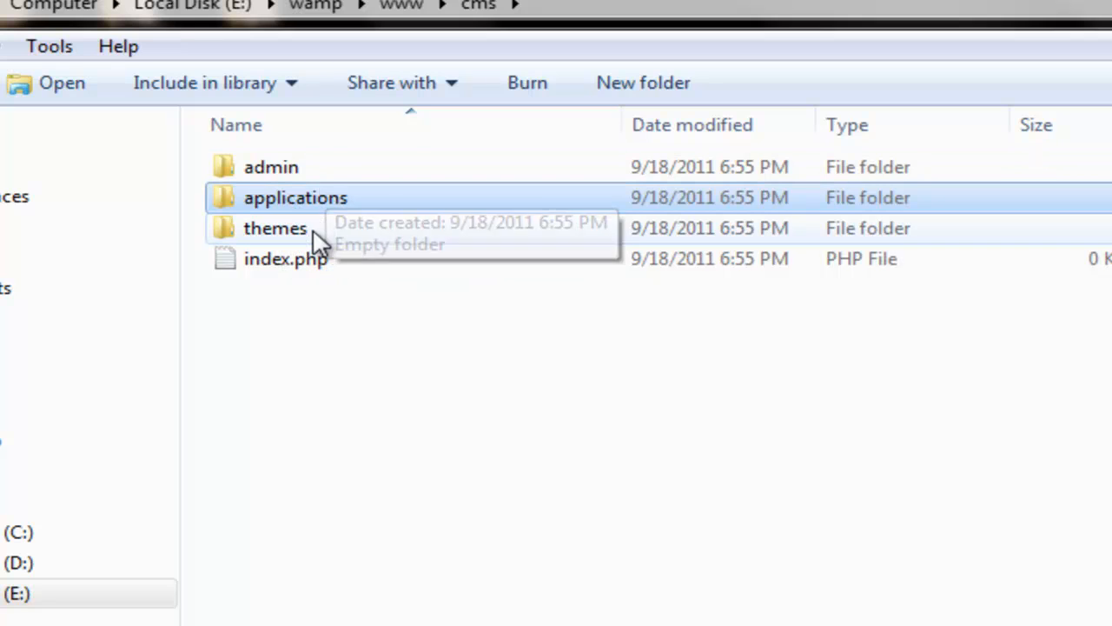
- Move from cms into the still-empty themes subfolder
double_click(275, 227)
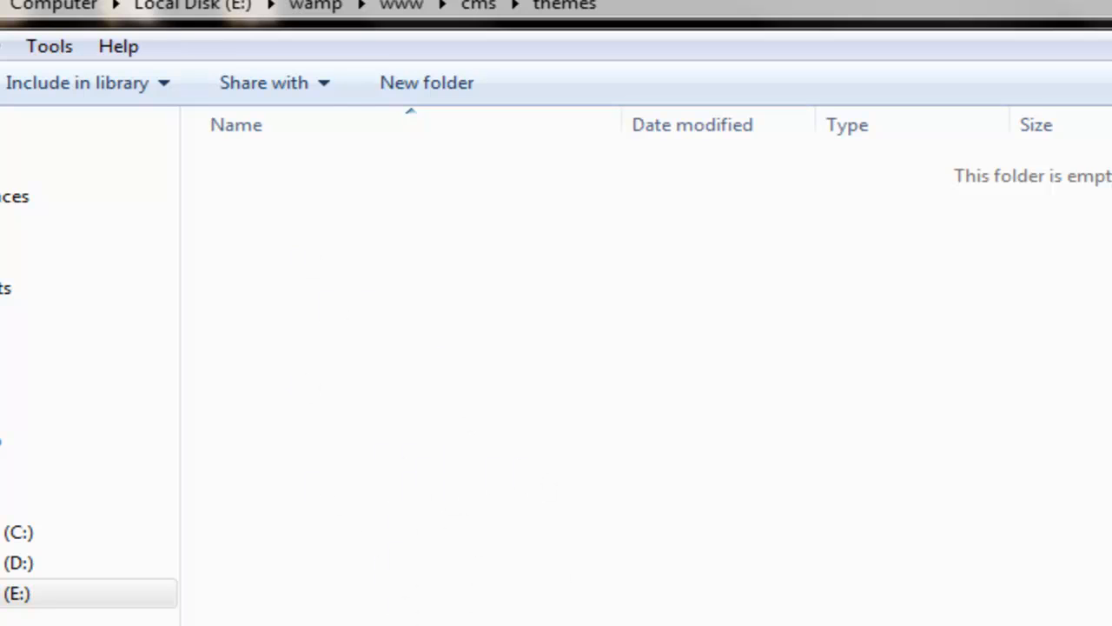
mouse_move(485, 326)
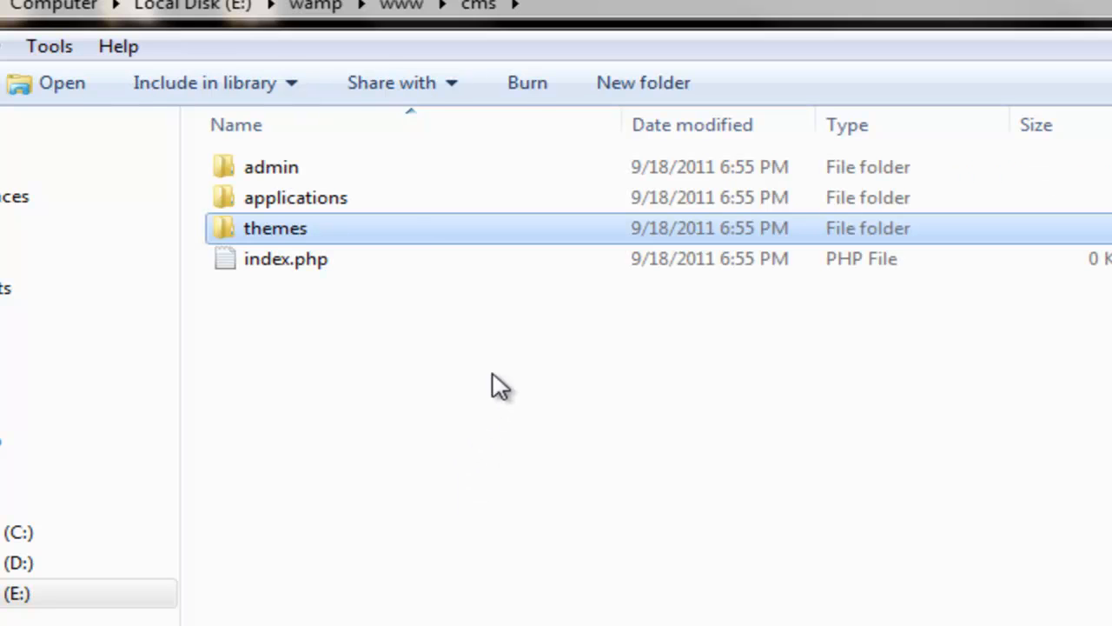
left_click(295, 197)
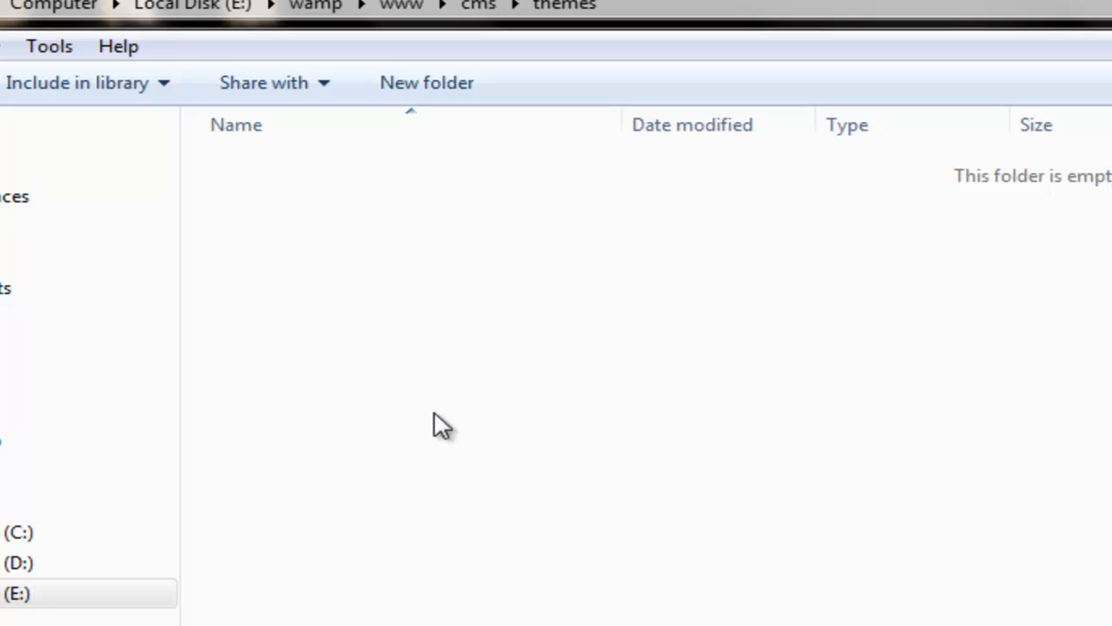
mouse_move(508, 545)
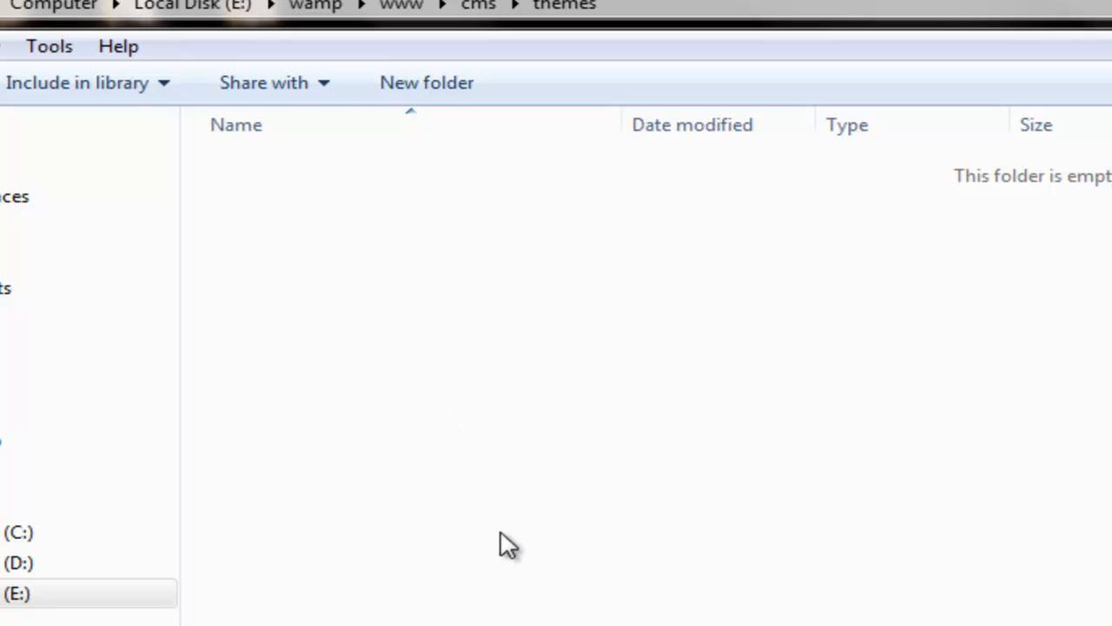
mouse_move(413, 604)
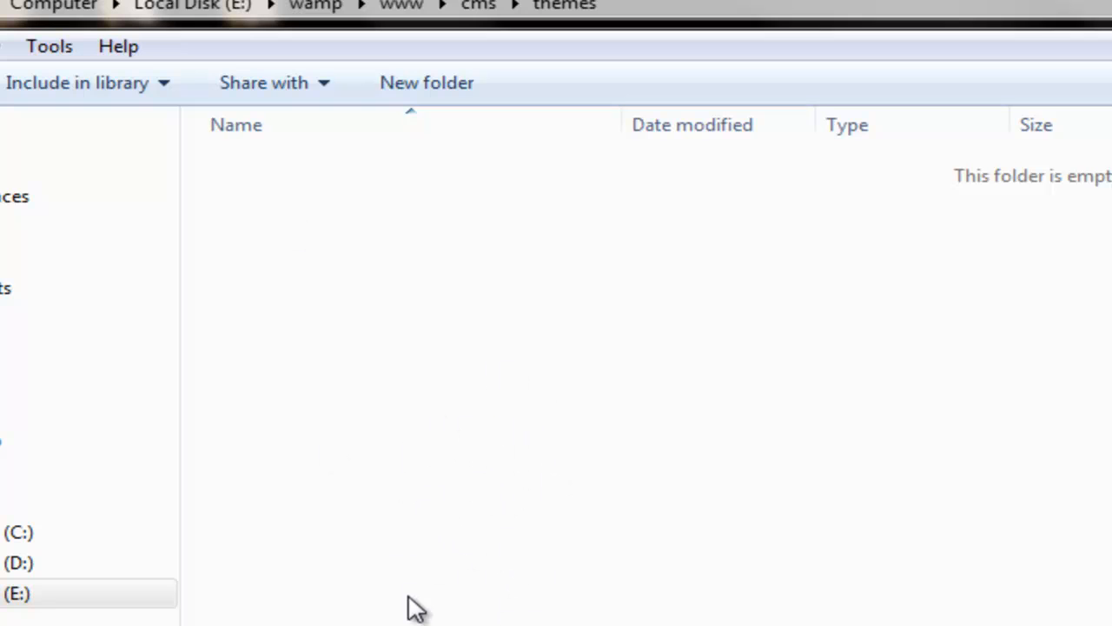
mouse_move(517, 399)
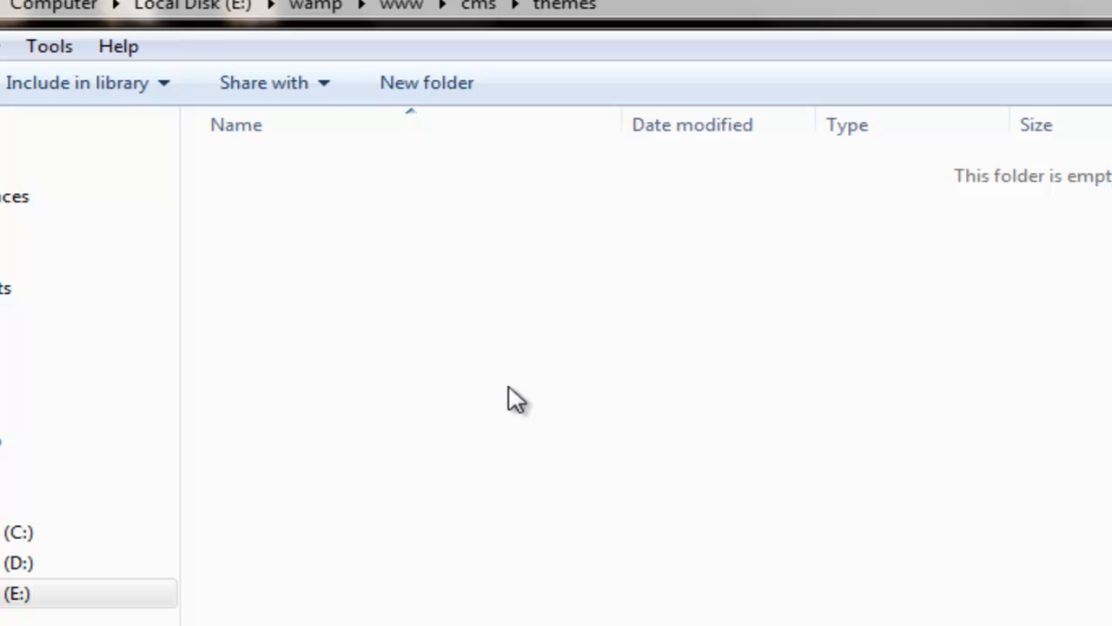
mouse_move(559, 406)
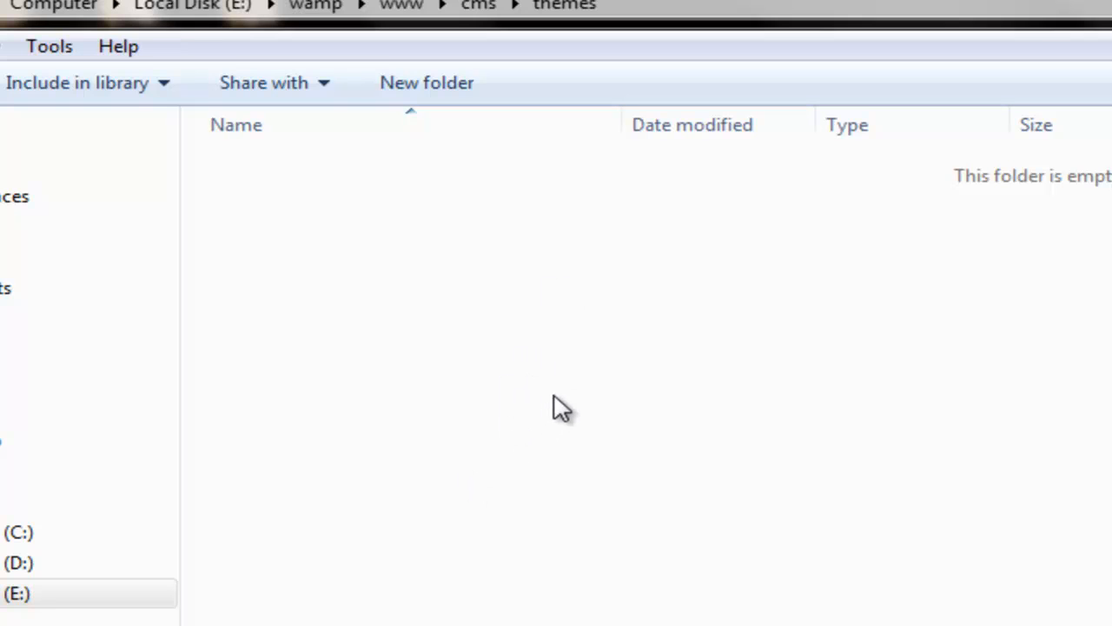
mouse_move(517, 382)
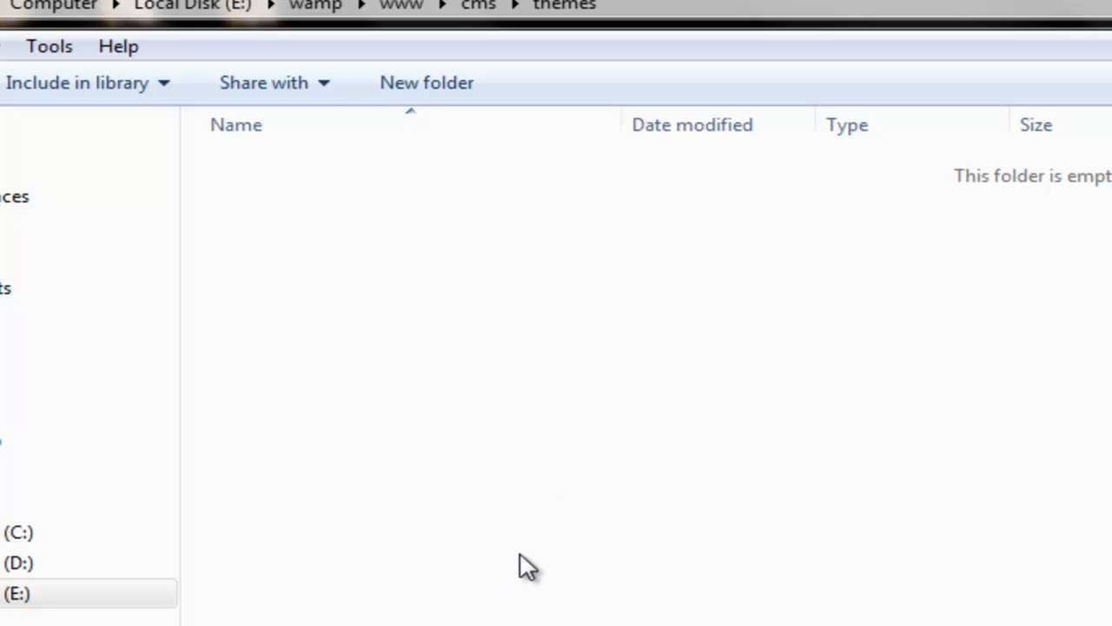
mouse_move(639, 535)
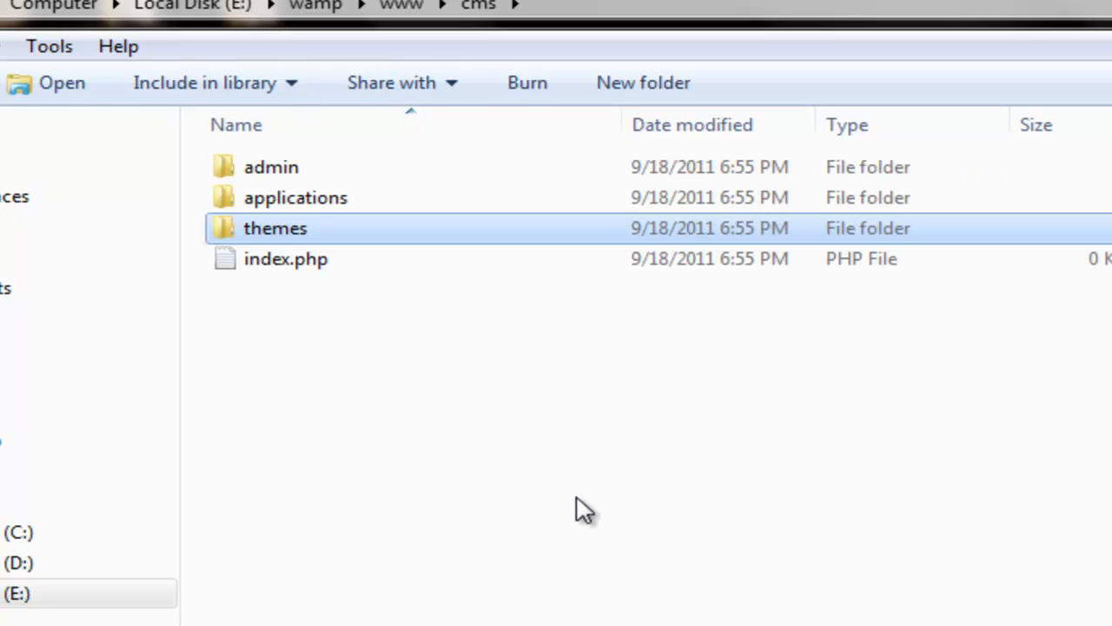
left_click(286, 258)
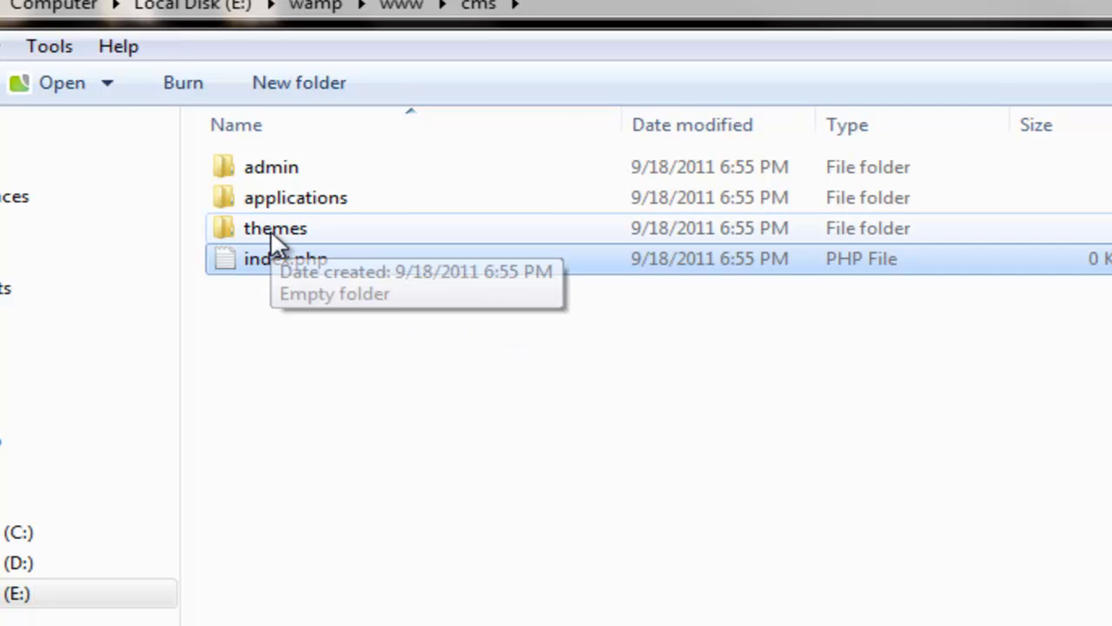
double_click(275, 228)
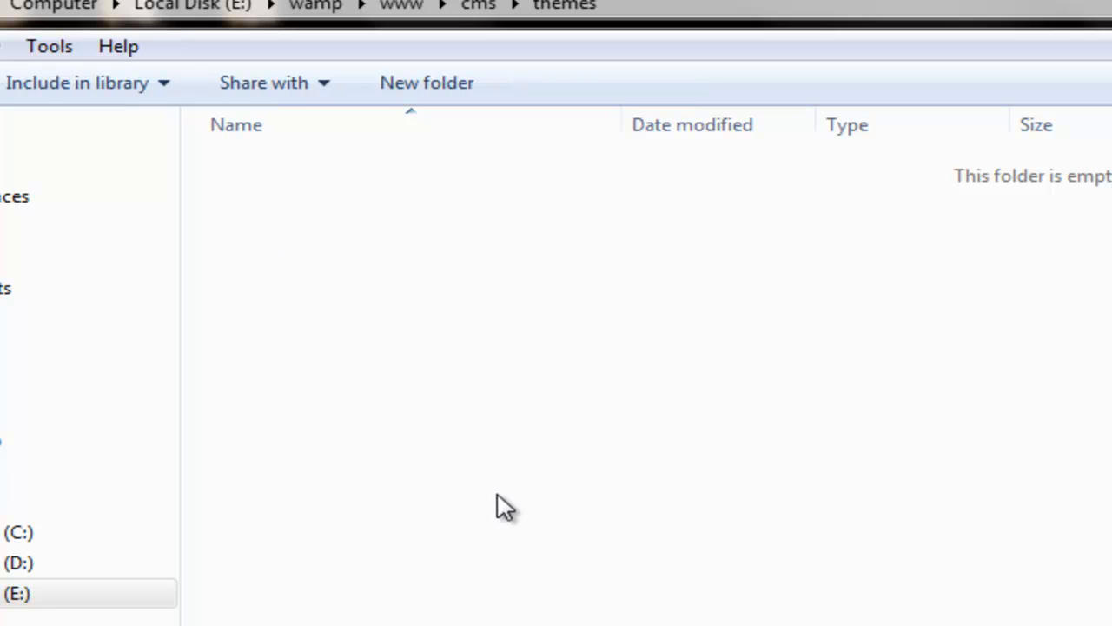
- Add subfolders theme1, THEME2 and theme3 inside the themes folder
left_click(426, 83)
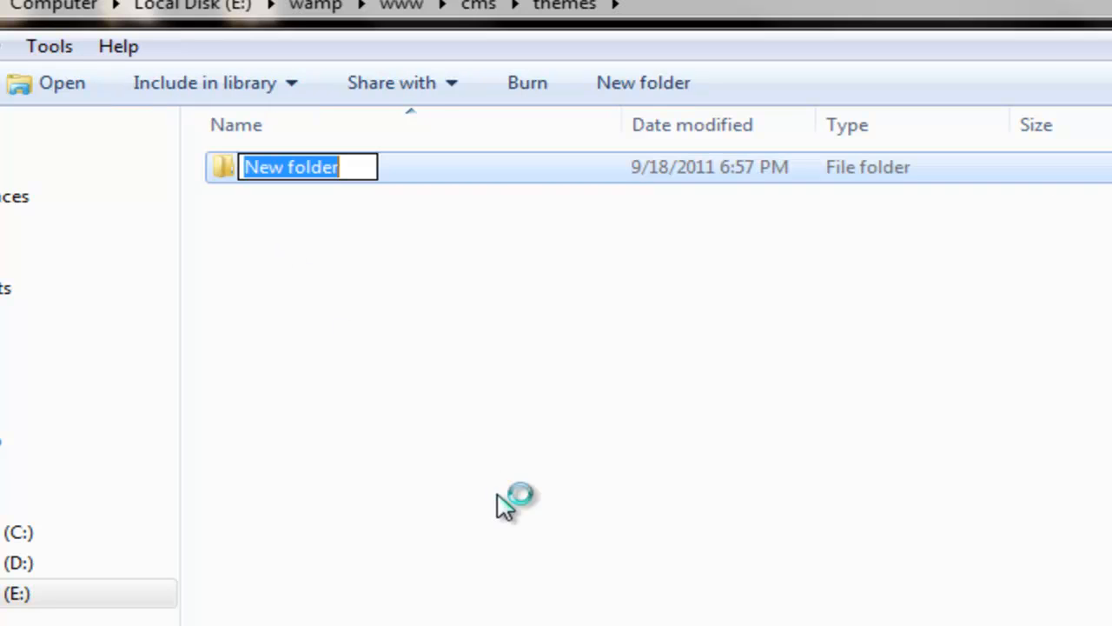
type("theme1")
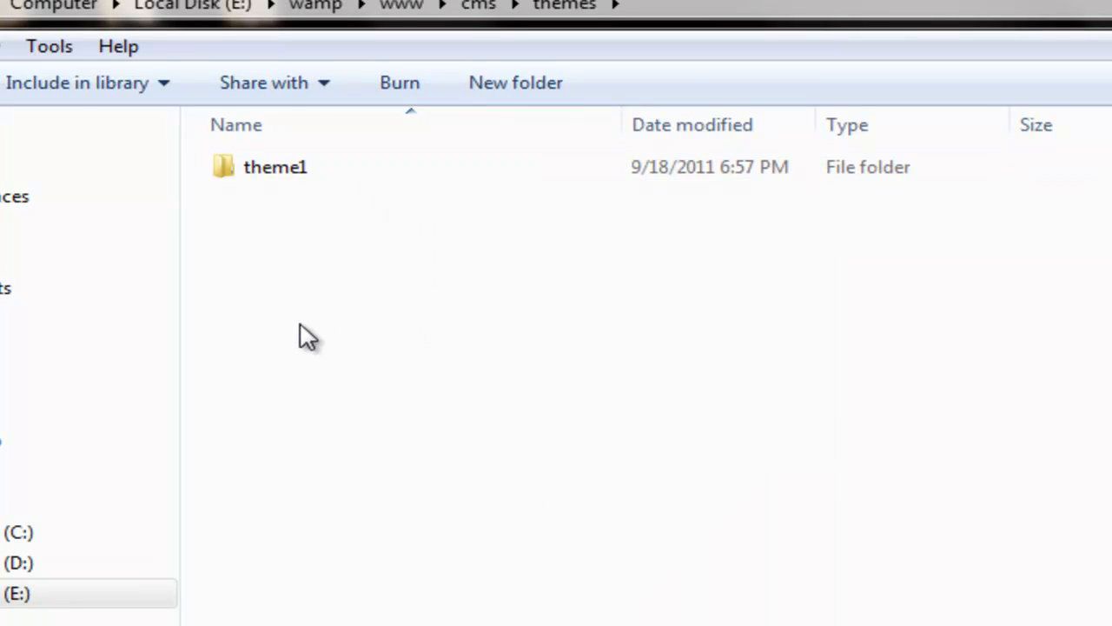
type("THEME2")
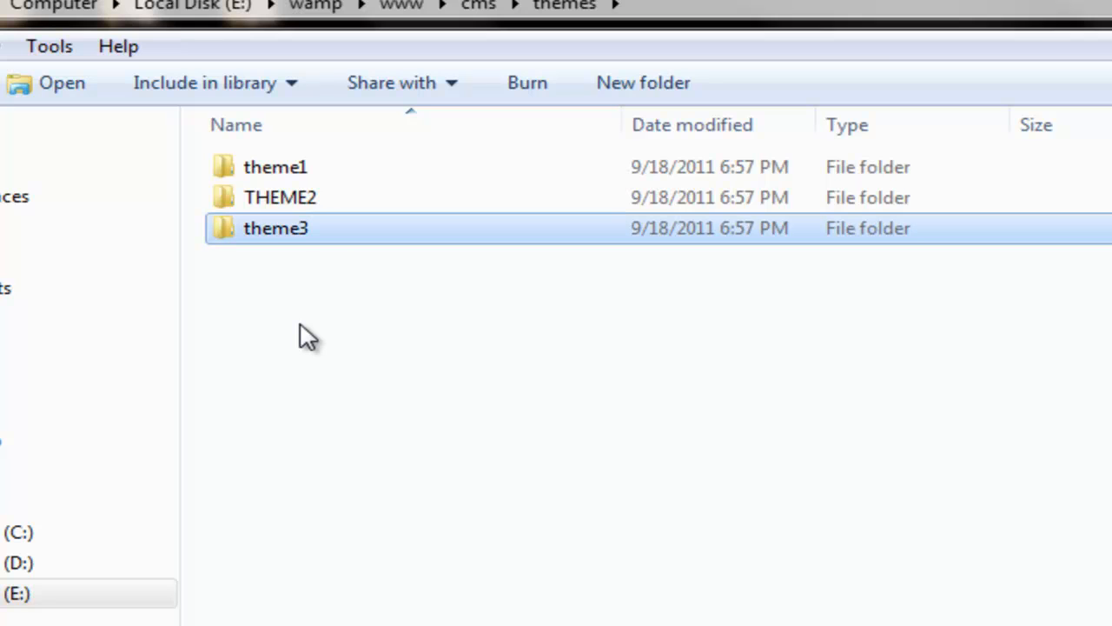
mouse_move(287, 234)
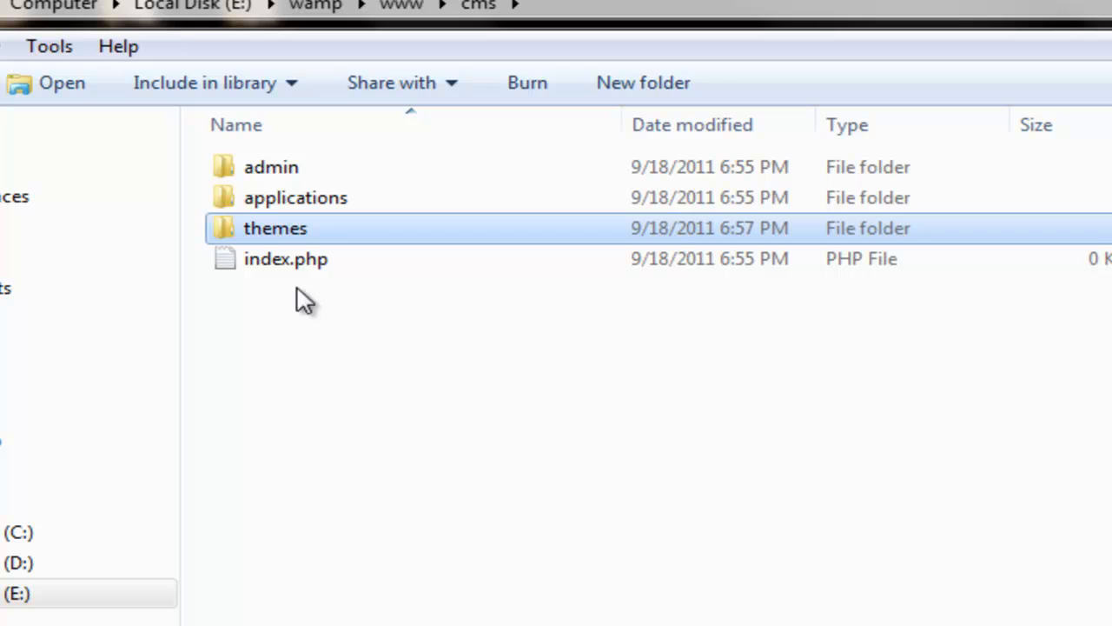
mouse_move(484, 359)
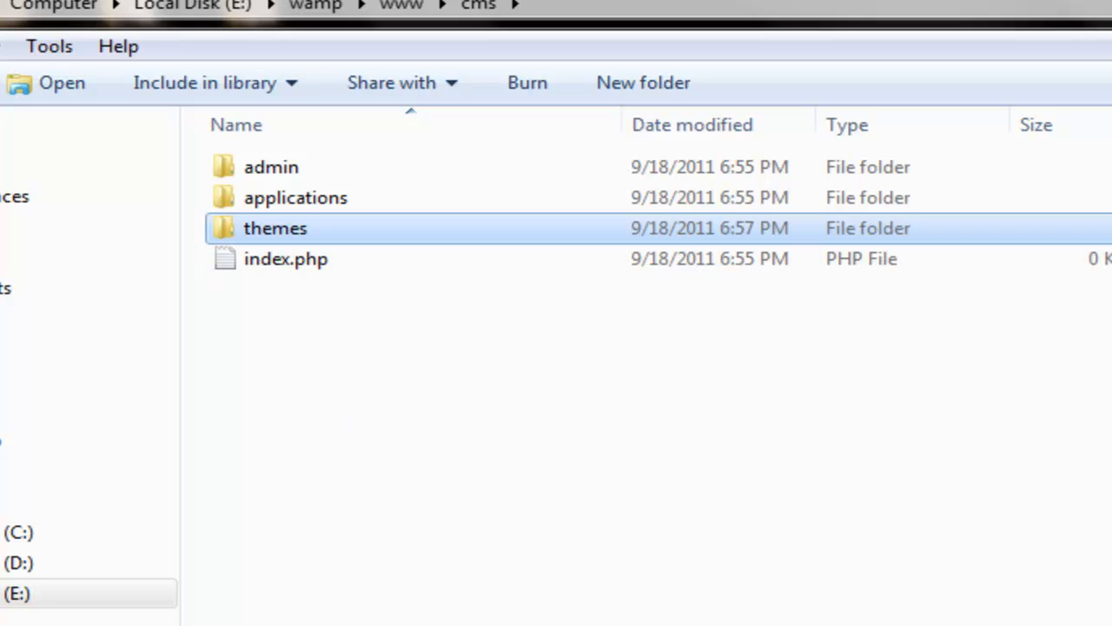
- Select index.php in cms and reopen the themes folder
left_click(285, 258)
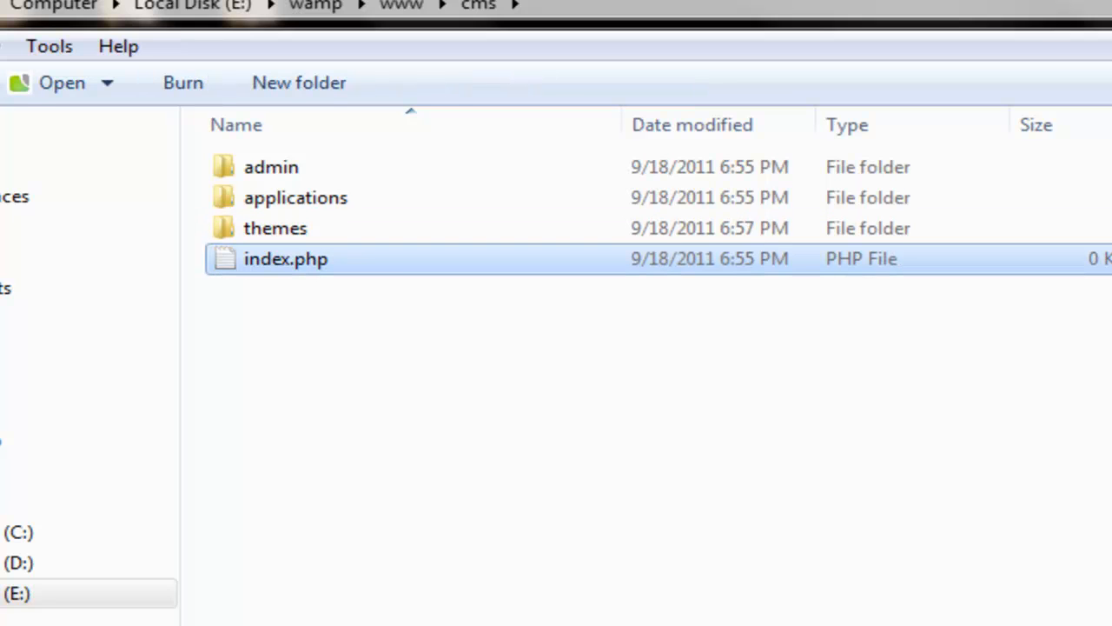
mouse_move(286, 259)
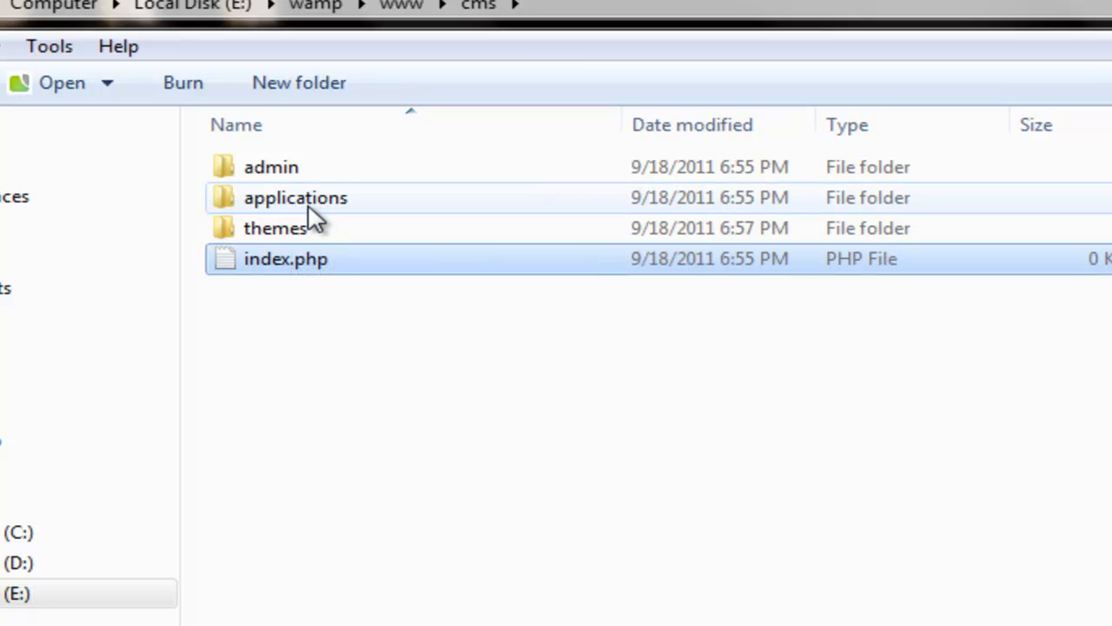
mouse_move(328, 206)
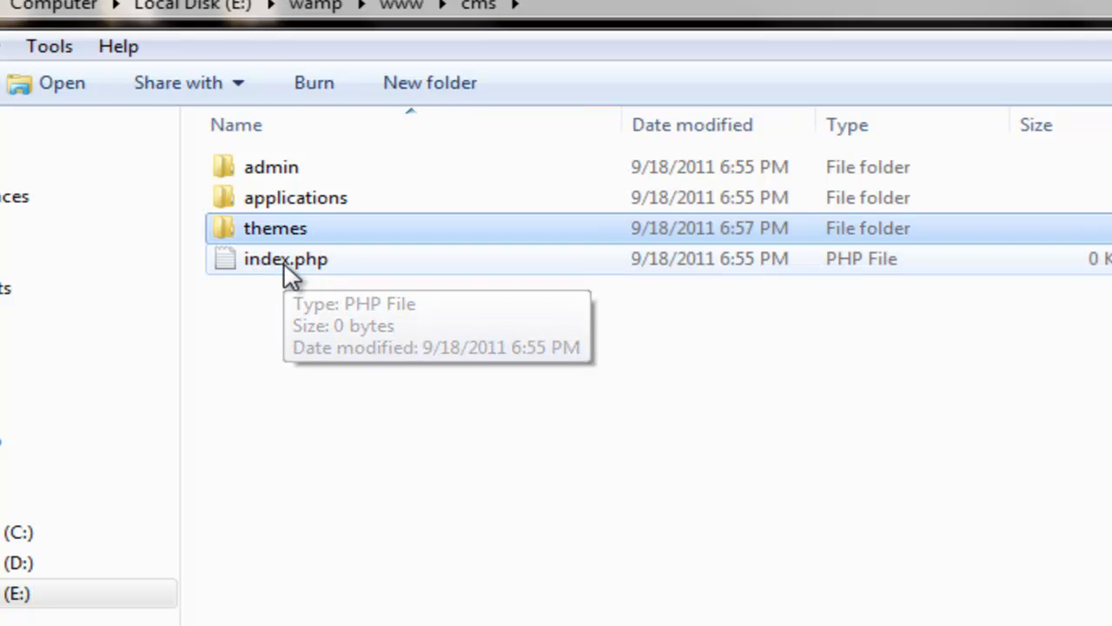
double_click(275, 228)
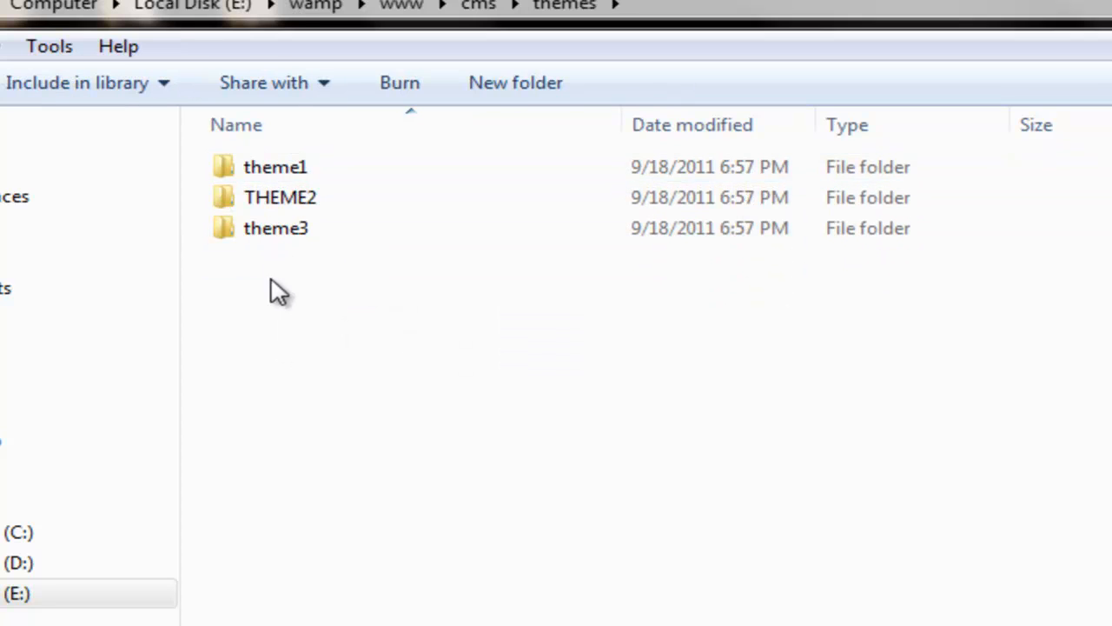
mouse_move(291, 521)
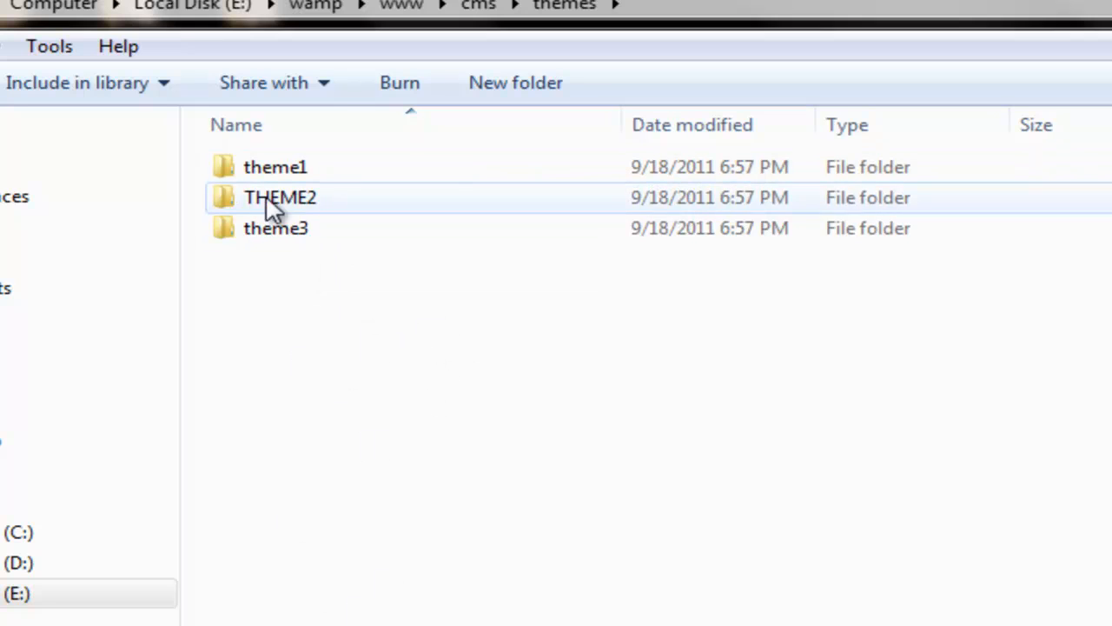
mouse_move(278, 174)
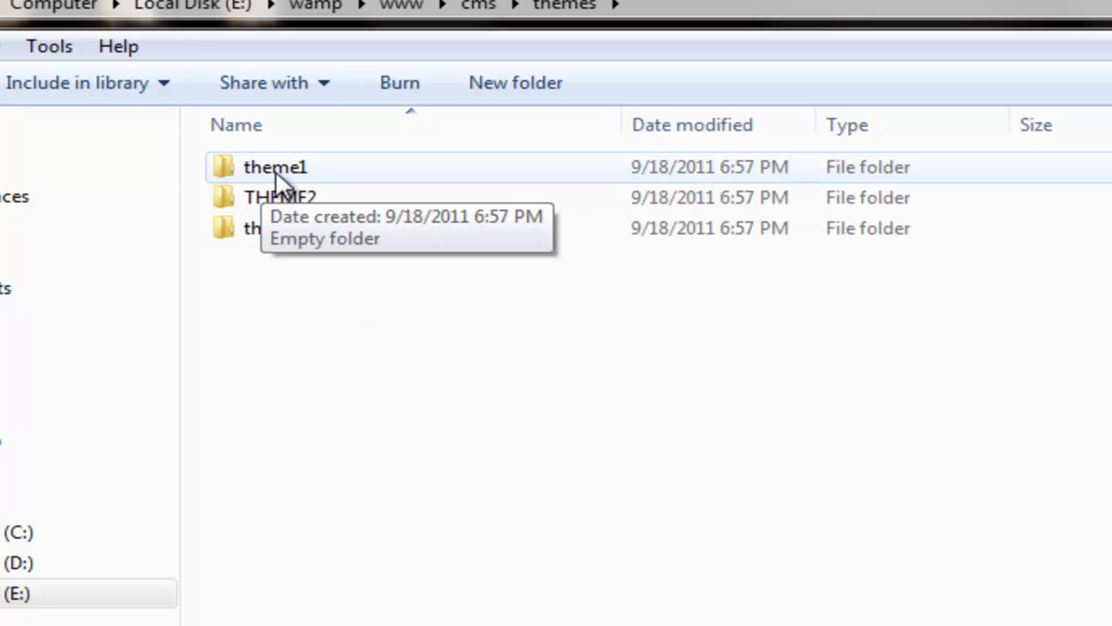
- Select theme1, reopen themes, and return to the cms folder listing
left_click(276, 167)
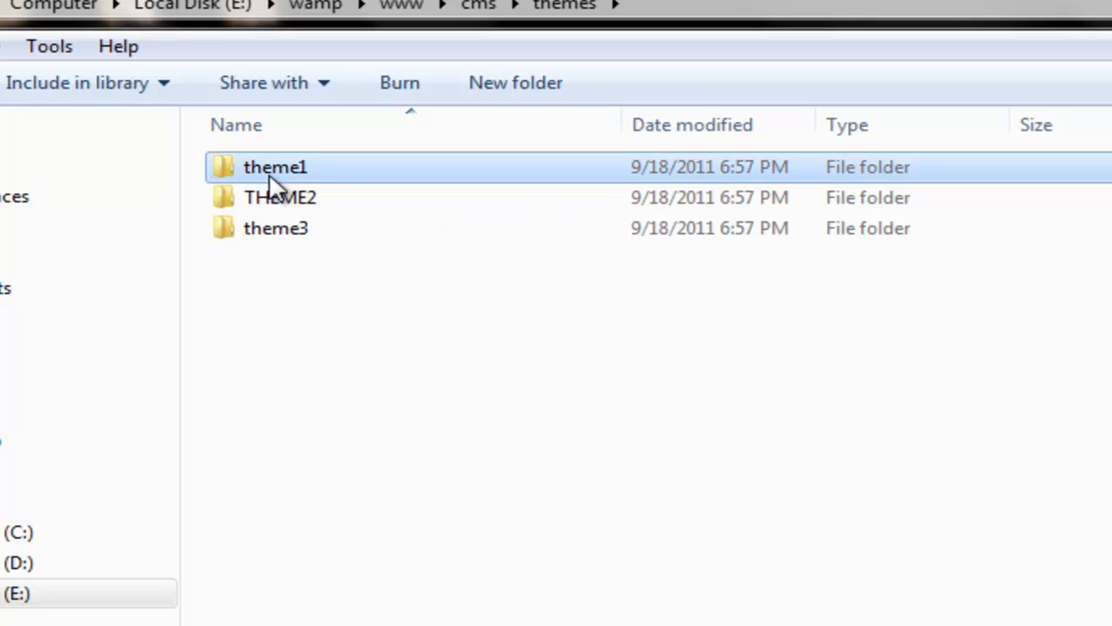
left_click(275, 167)
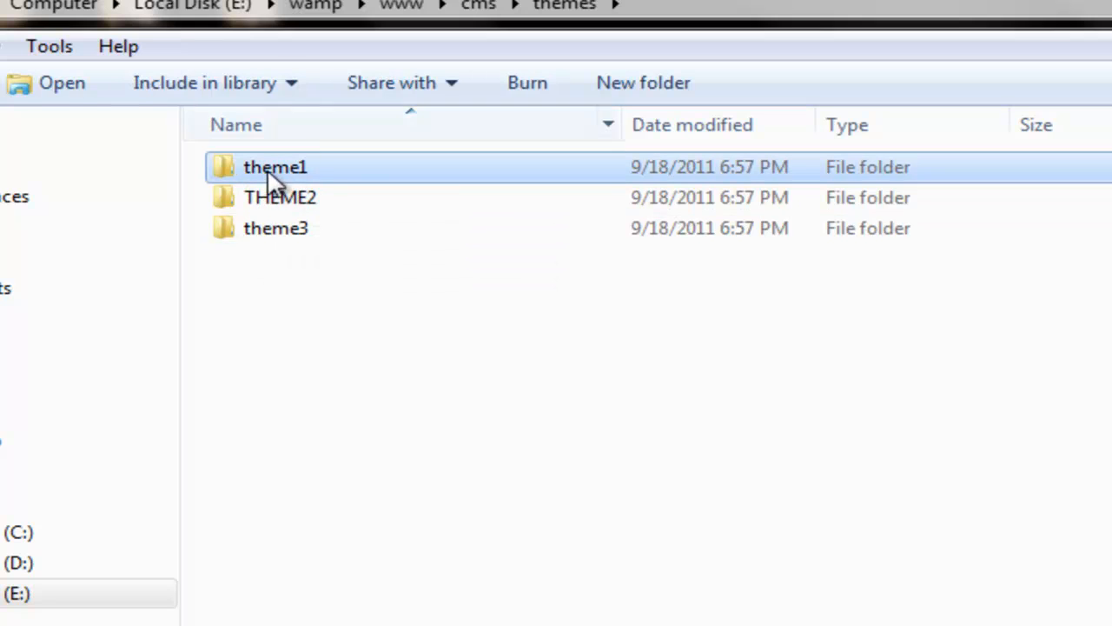
mouse_move(275, 166)
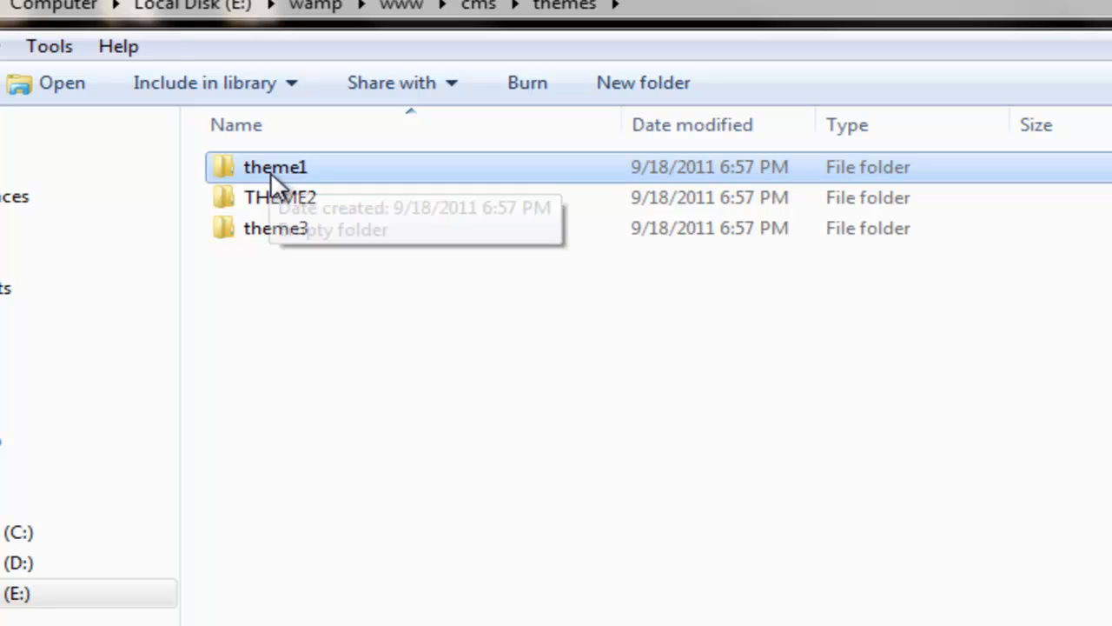
mouse_move(299, 278)
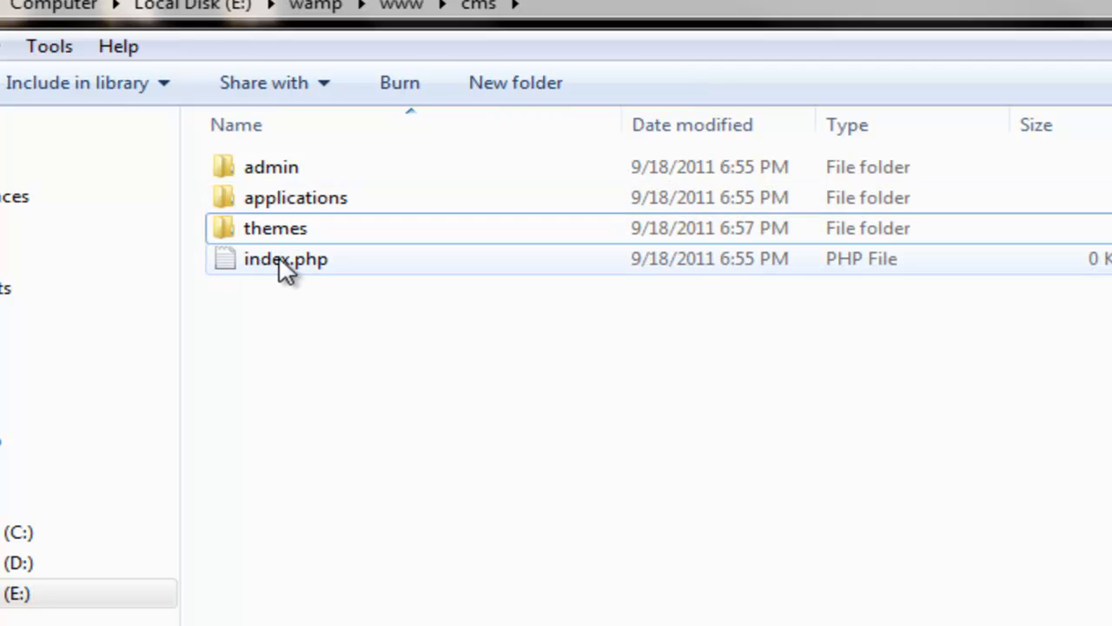
double_click(275, 228)
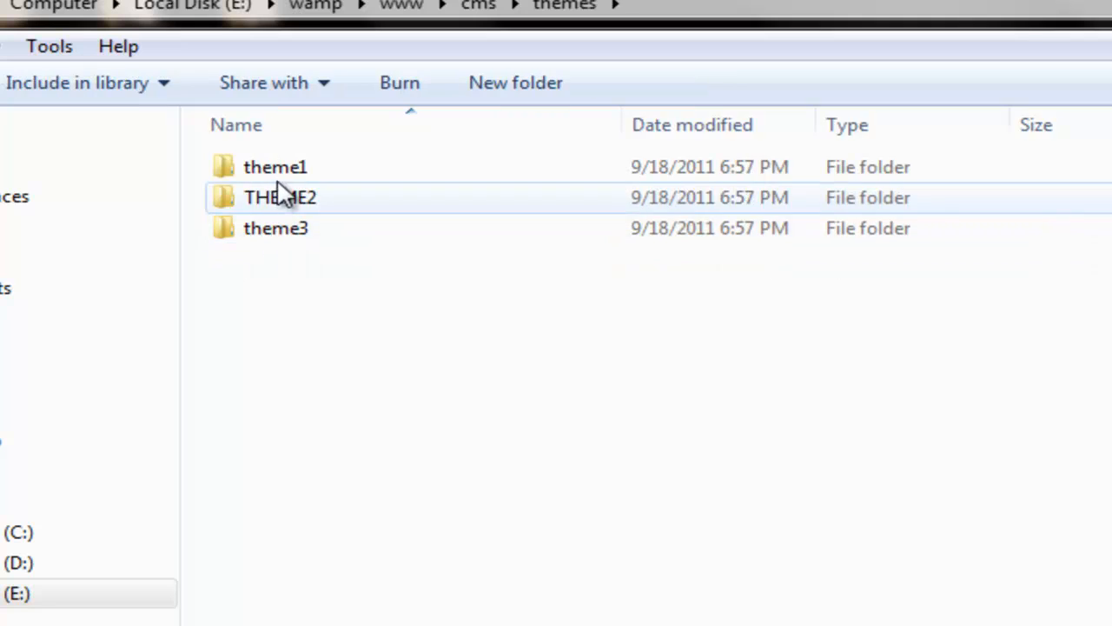
double_click(275, 166)
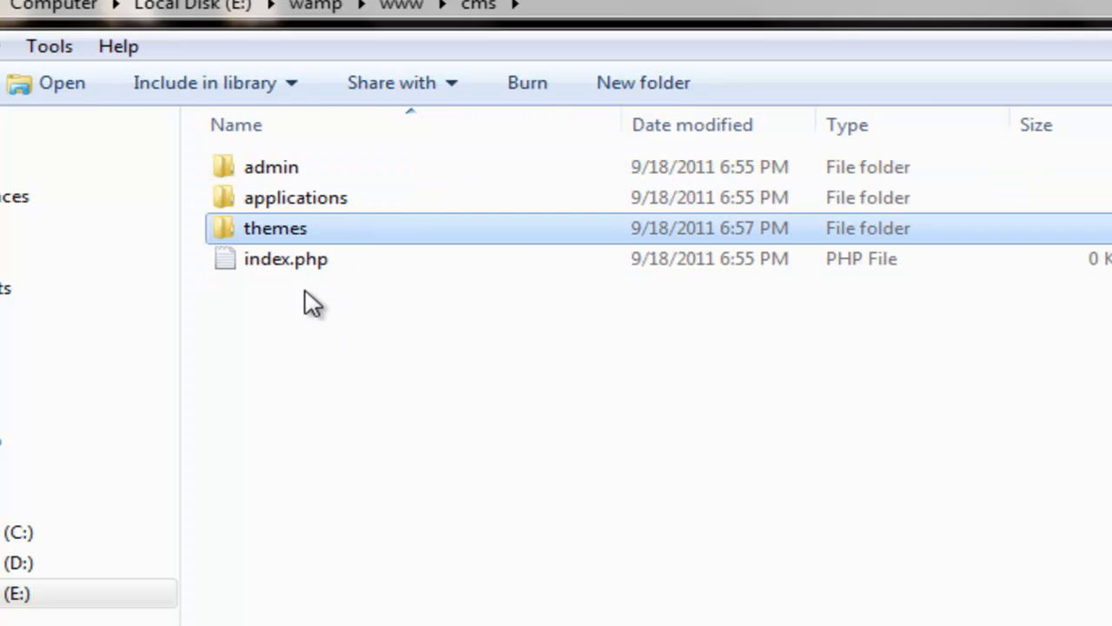
mouse_move(300, 291)
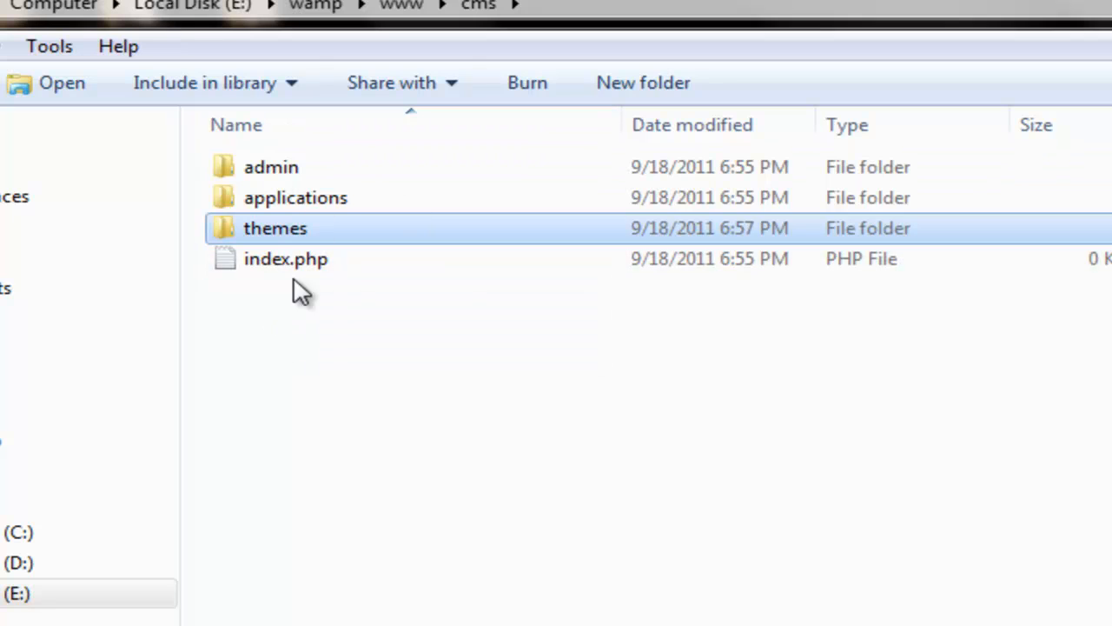
mouse_move(300, 235)
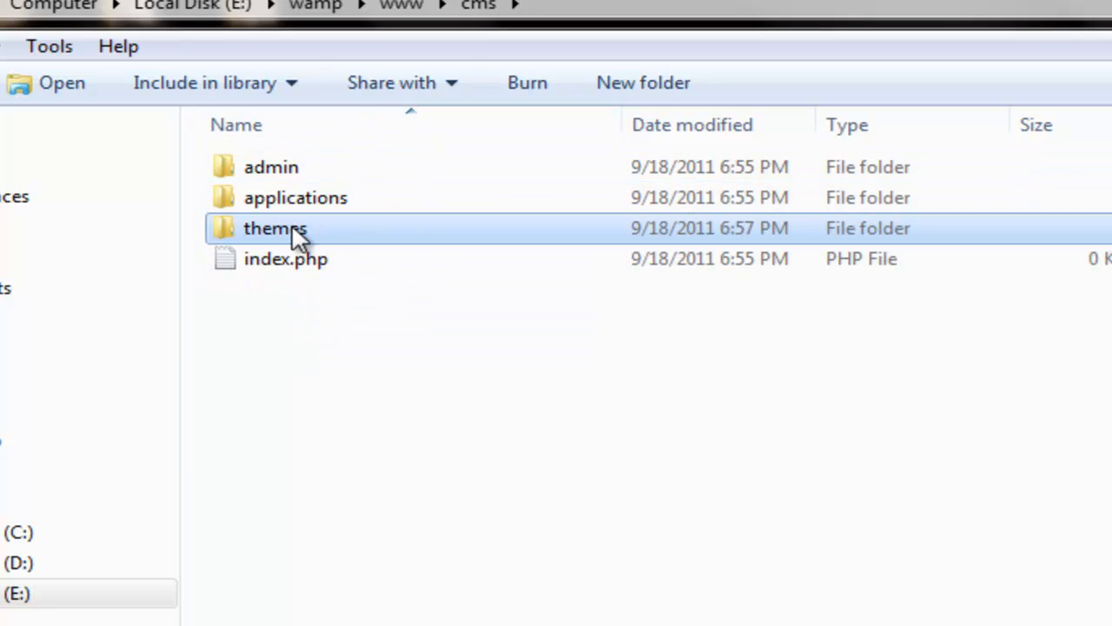
mouse_move(321, 370)
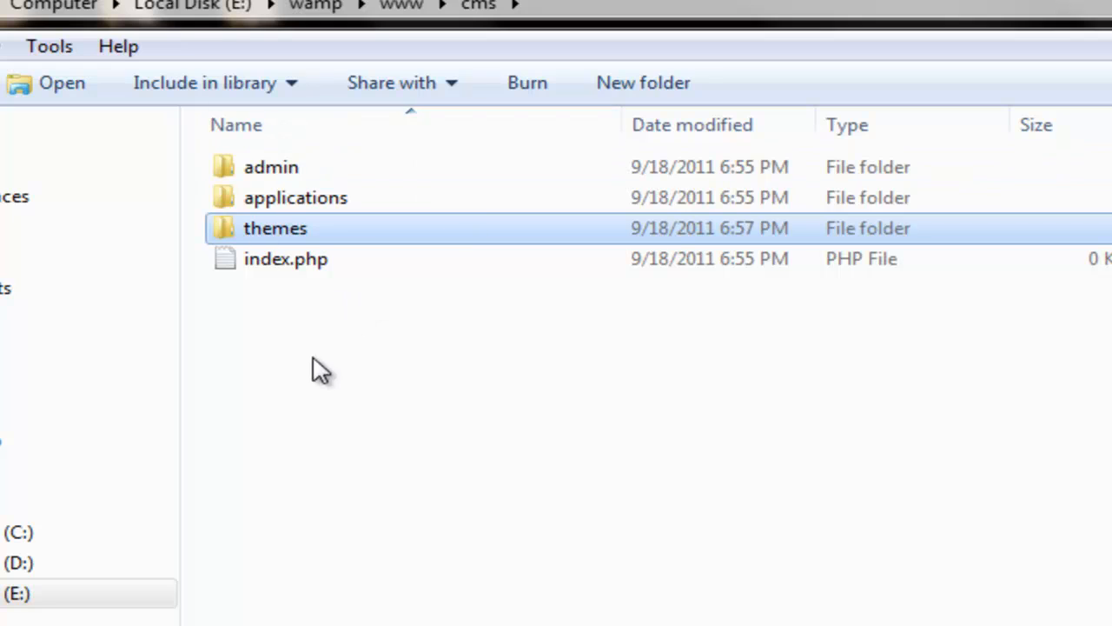
left_click(270, 167)
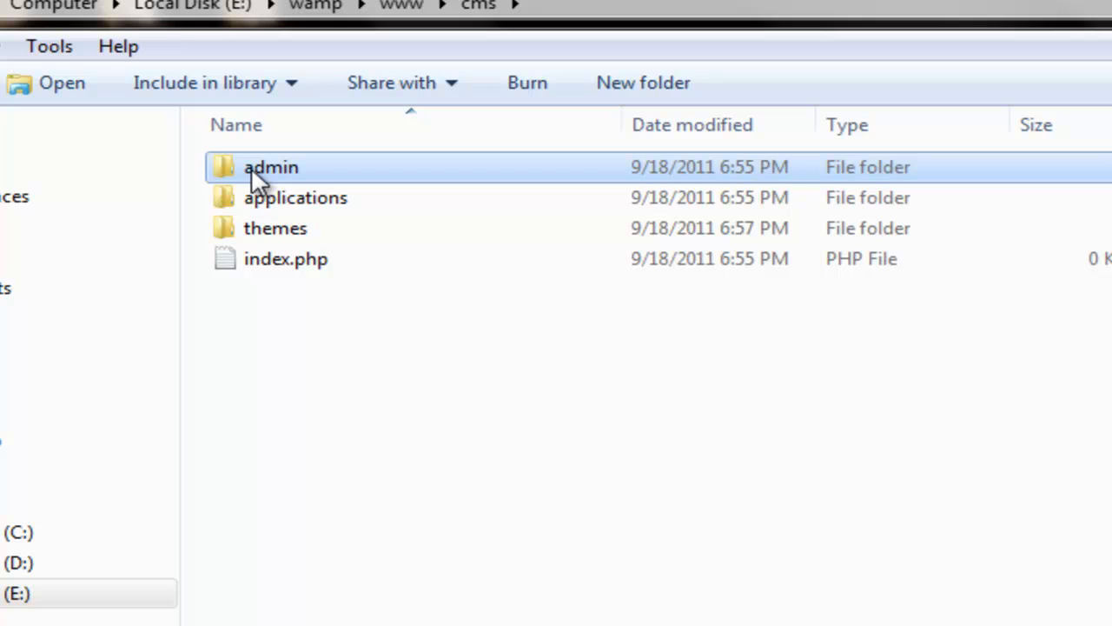
left_click(275, 227)
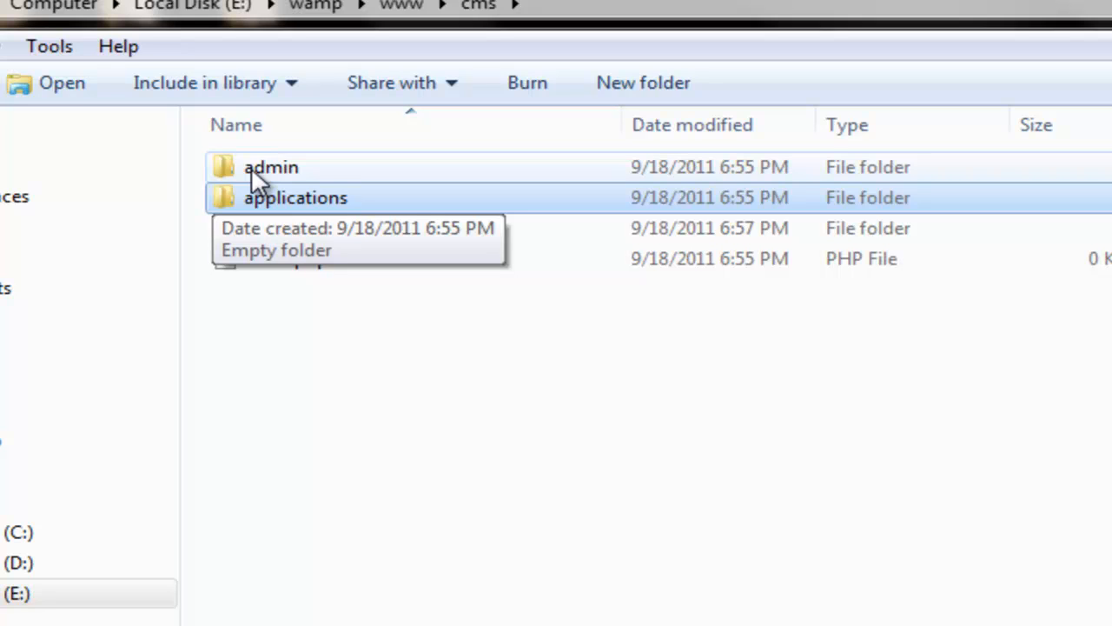
mouse_move(287, 397)
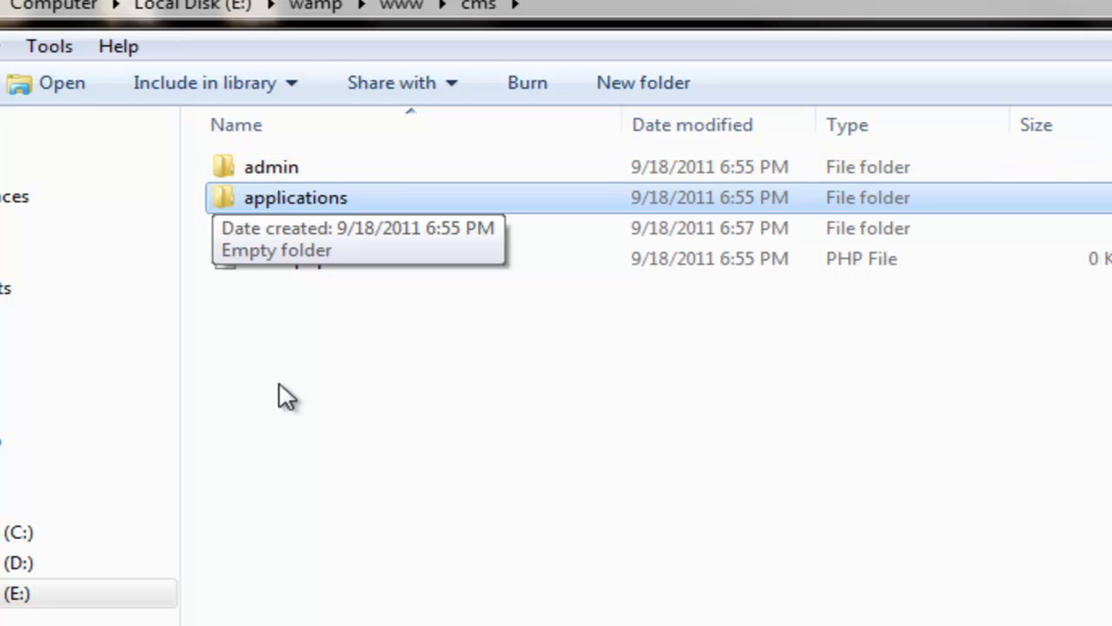